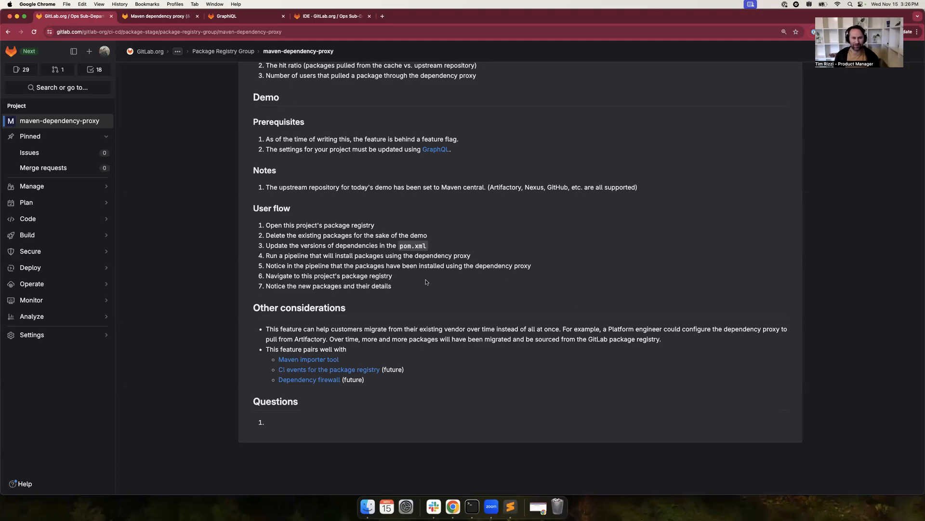
mouse_move(297, 219)
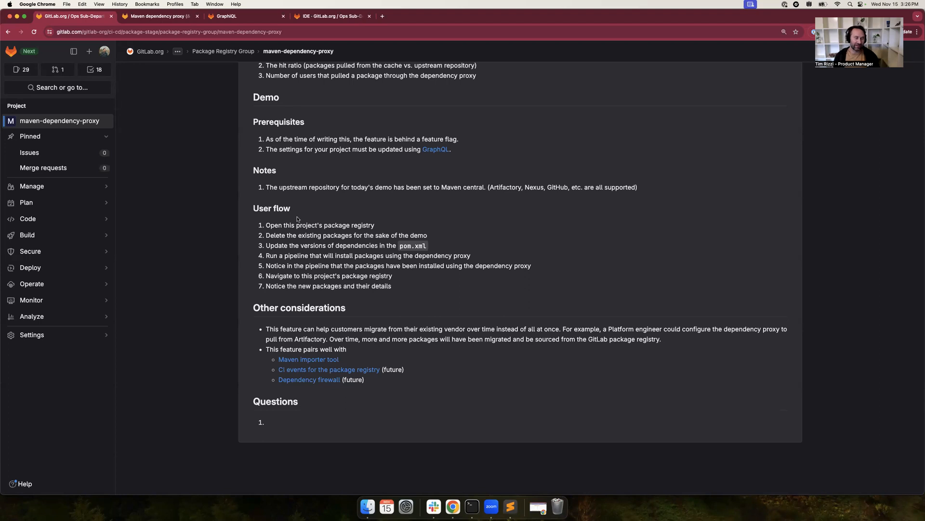
mouse_move(190, 53)
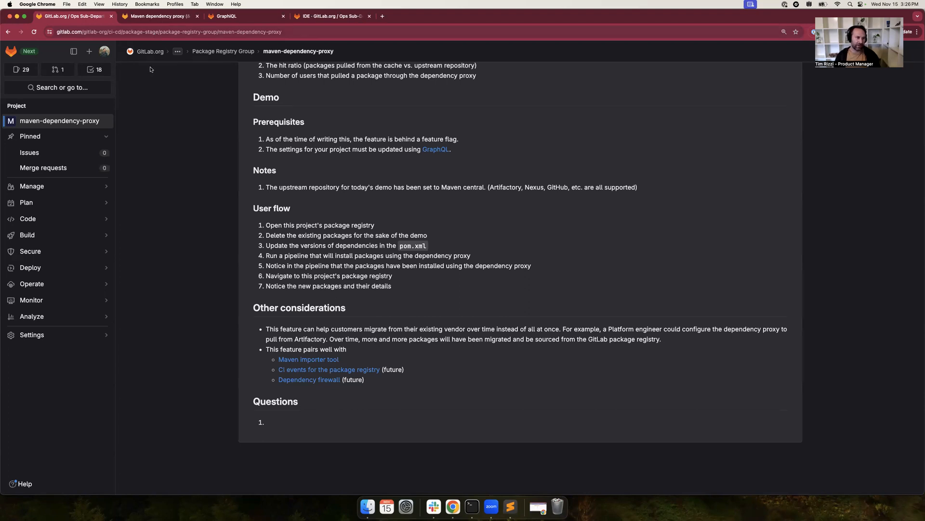
mouse_move(153, 138)
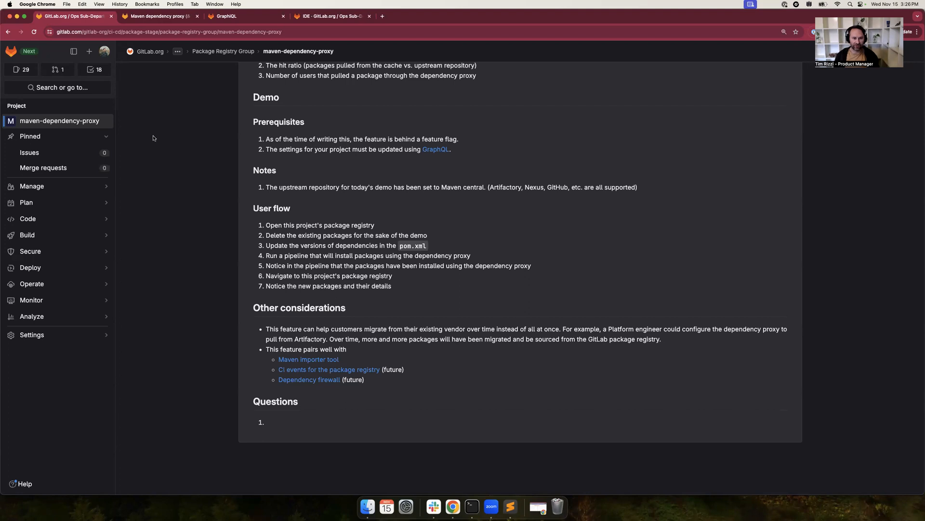
mouse_move(154, 123)
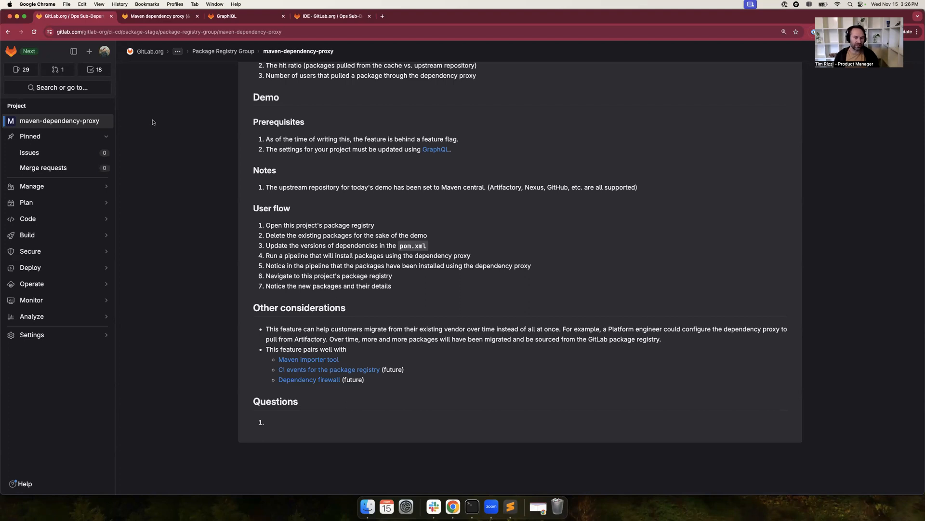
mouse_move(143, 41)
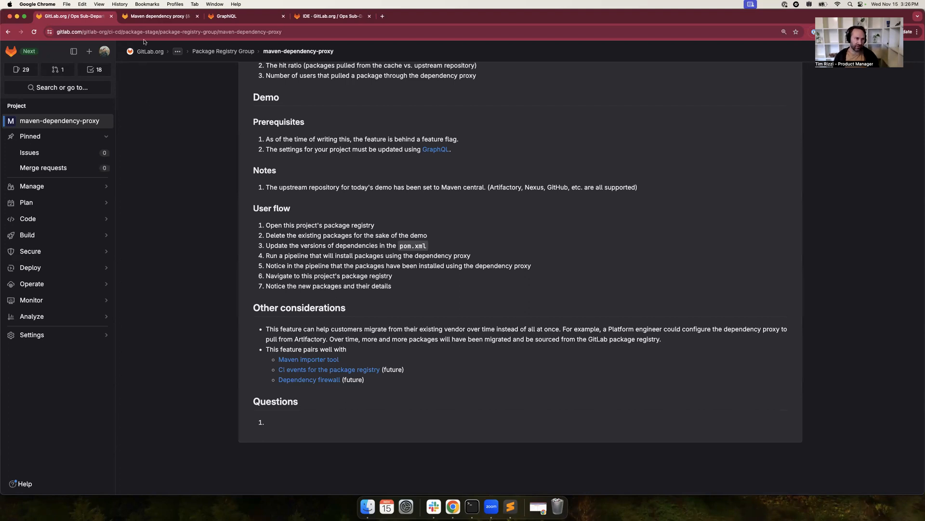
mouse_move(159, 16)
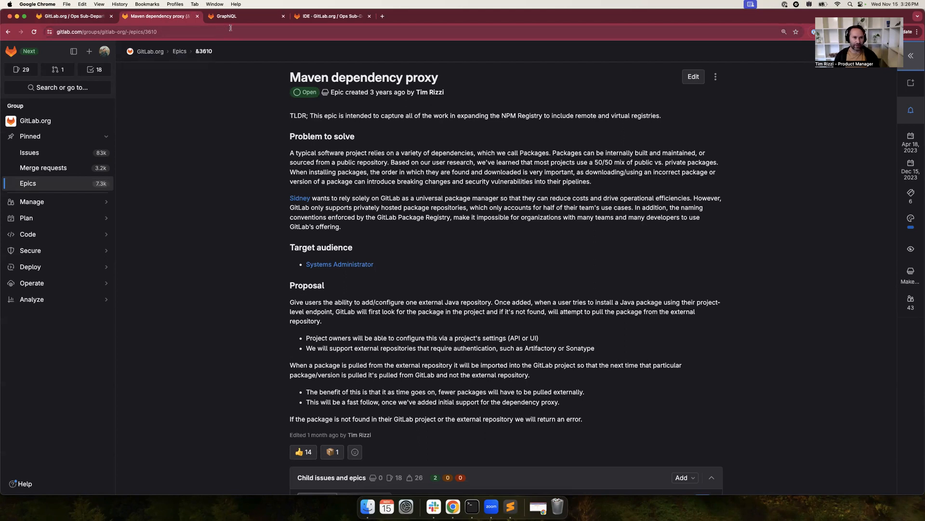
Select all 11 packages in the Package Registry and permanently delete them.
left_click(245, 16)
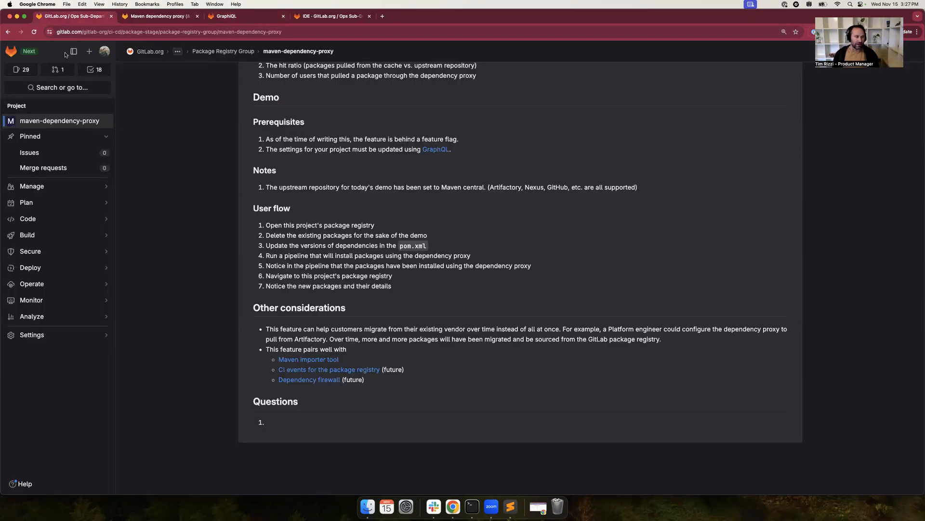
left_click(30, 268)
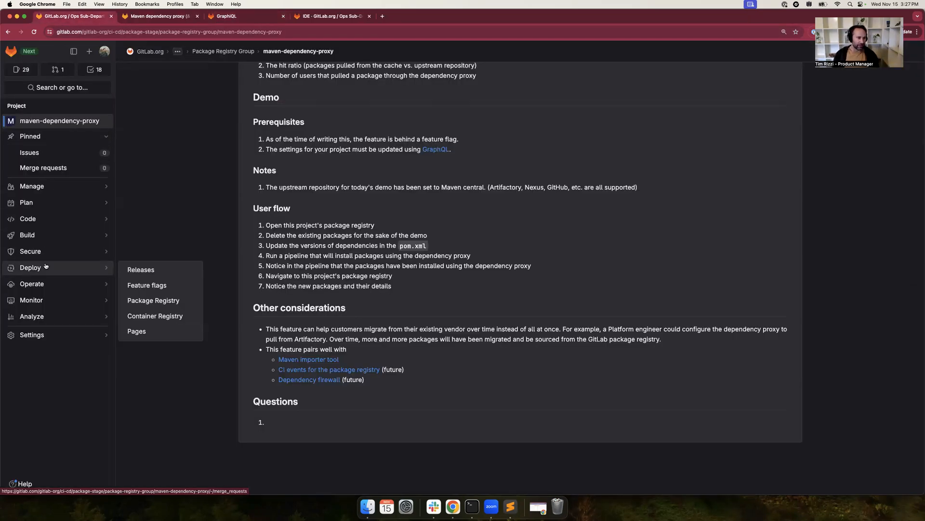
mouse_move(153, 300)
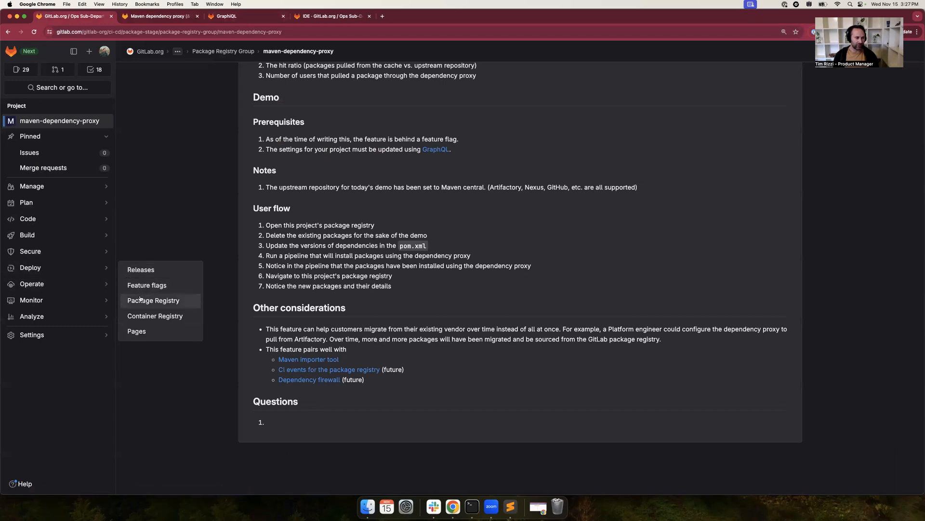
left_click(154, 300)
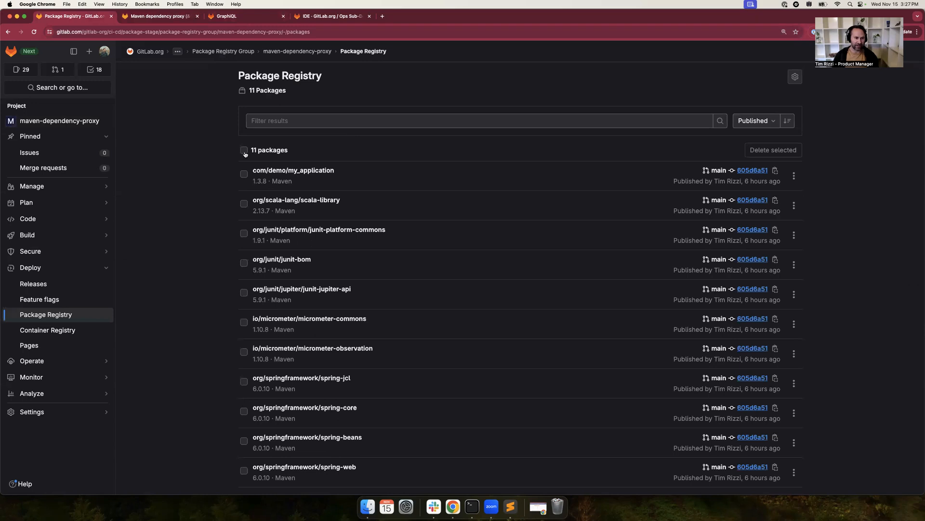
left_click(243, 150)
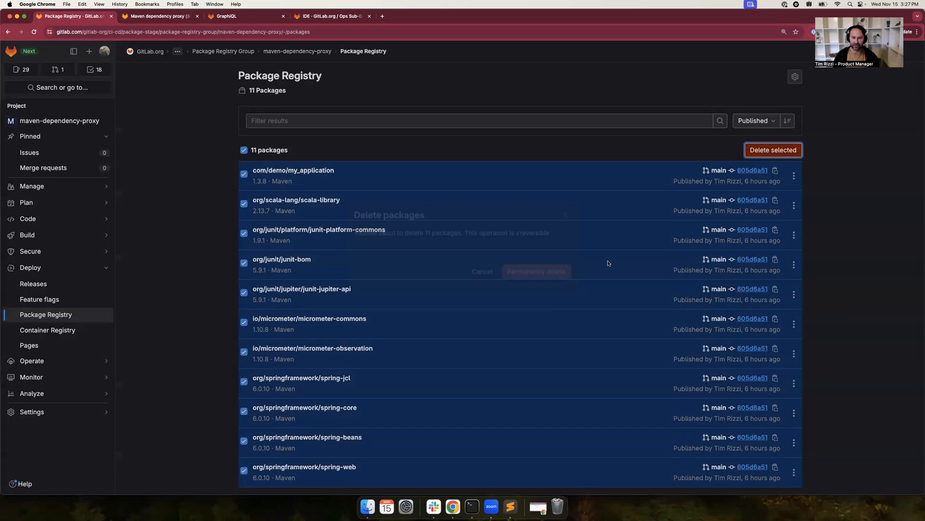
left_click(535, 271)
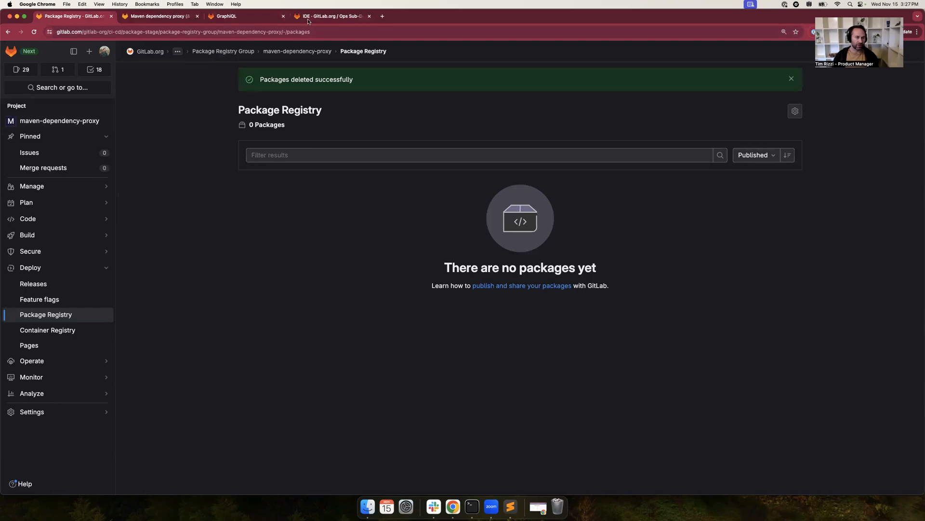
Review pom.xml, .gitlab-ci.yml and ci_settings.xml in the Web IDE Explorer.
left_click(331, 17)
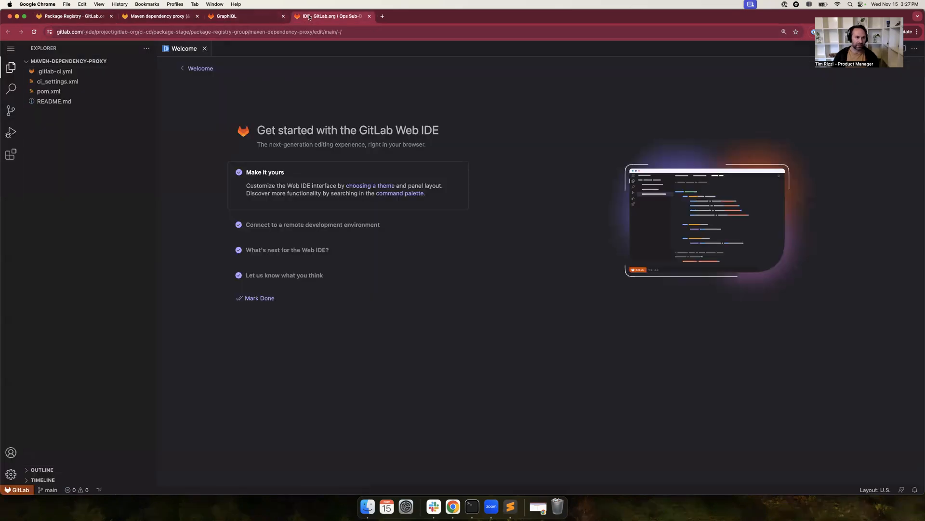
left_click(54, 70)
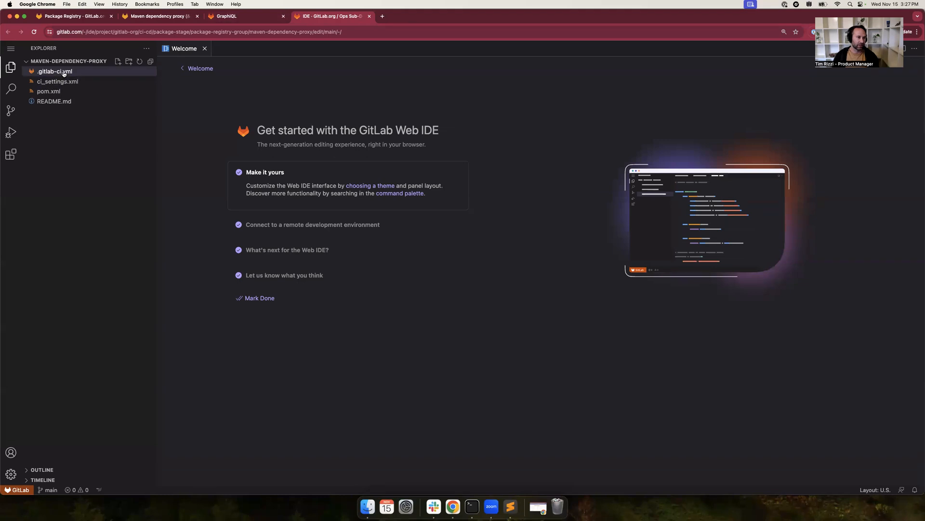
left_click(49, 91)
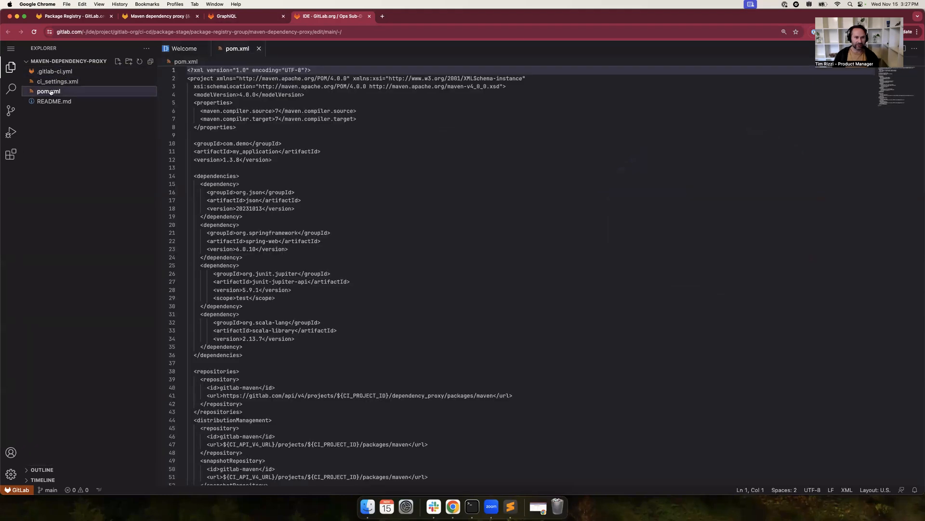
left_click(54, 71)
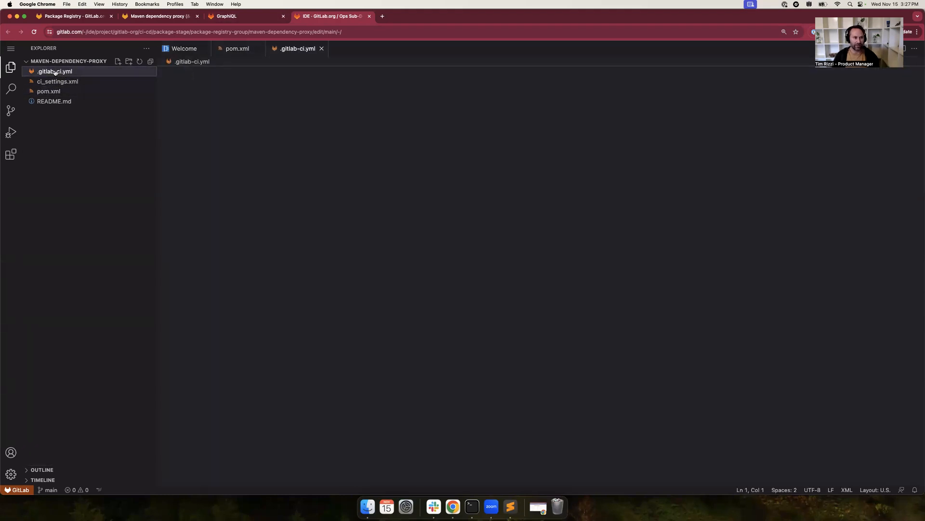
left_click(54, 71)
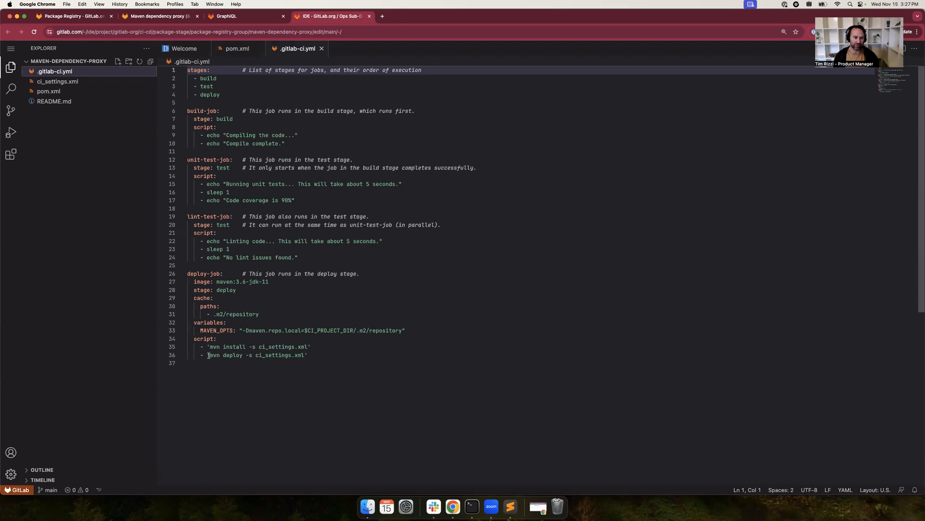
left_click(56, 81)
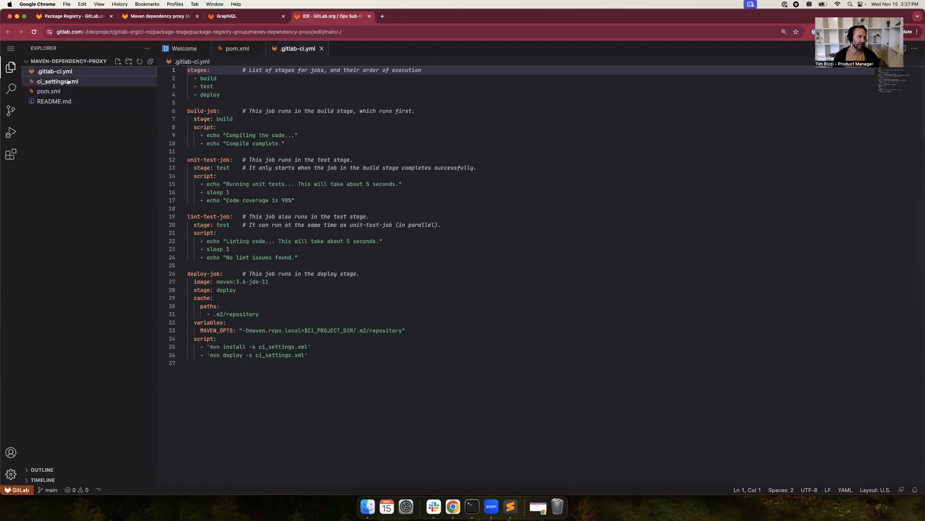
left_click(56, 81)
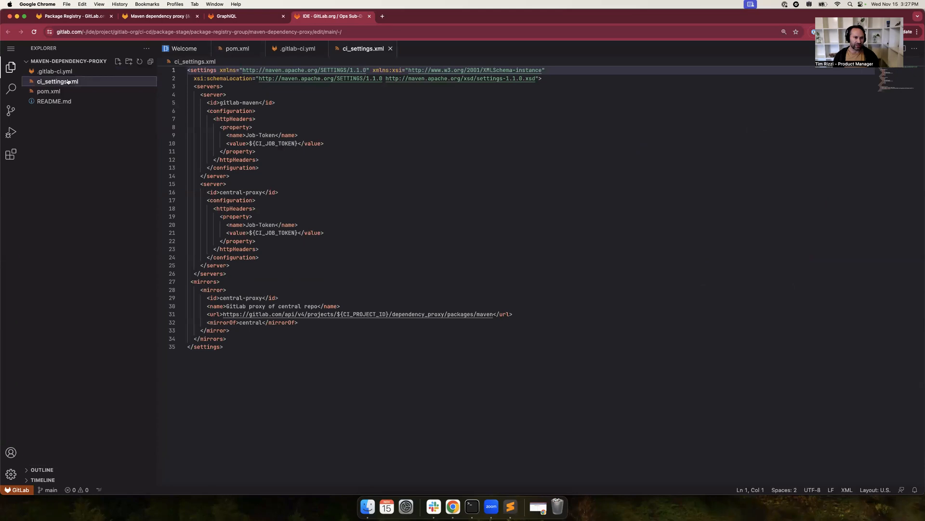
mouse_move(199, 136)
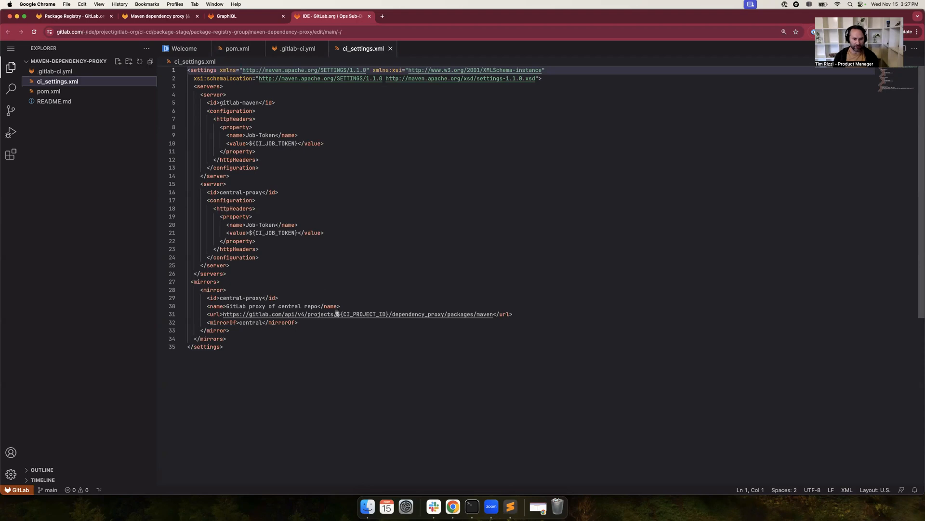
mouse_move(366, 313)
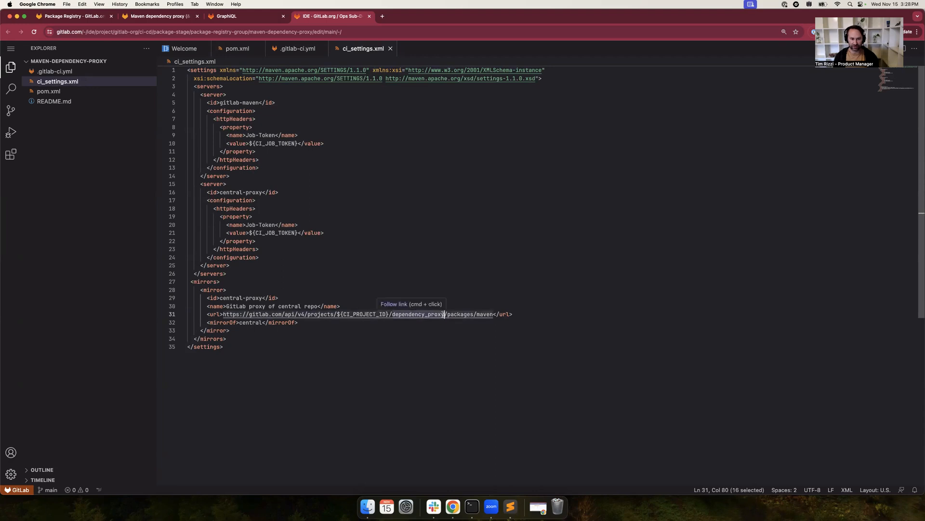
mouse_move(67, 131)
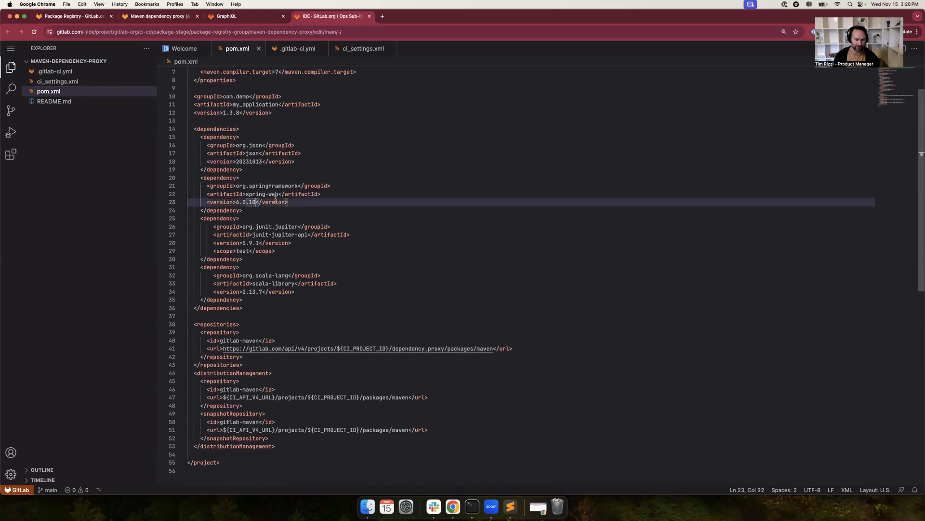
Lower the spring-web and scala-library dependency versions in pom.xml.
key("Backspace")
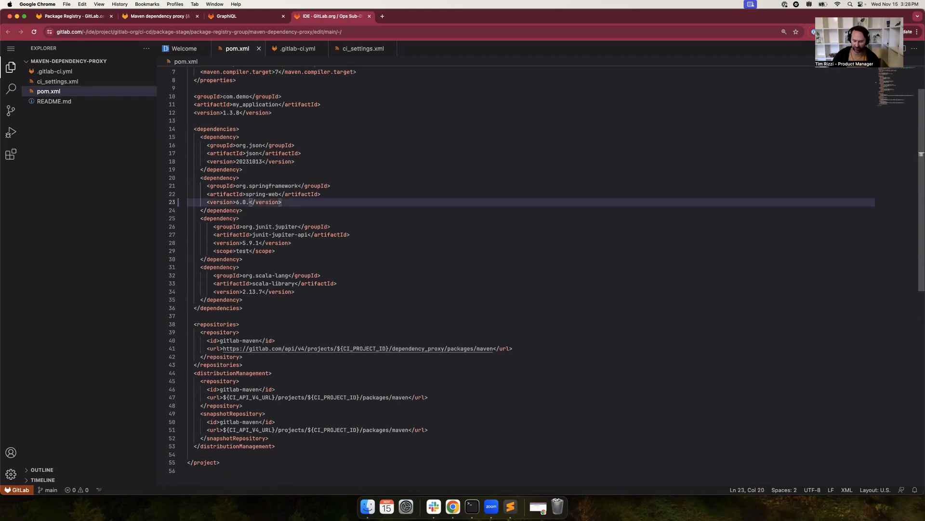
type("9")
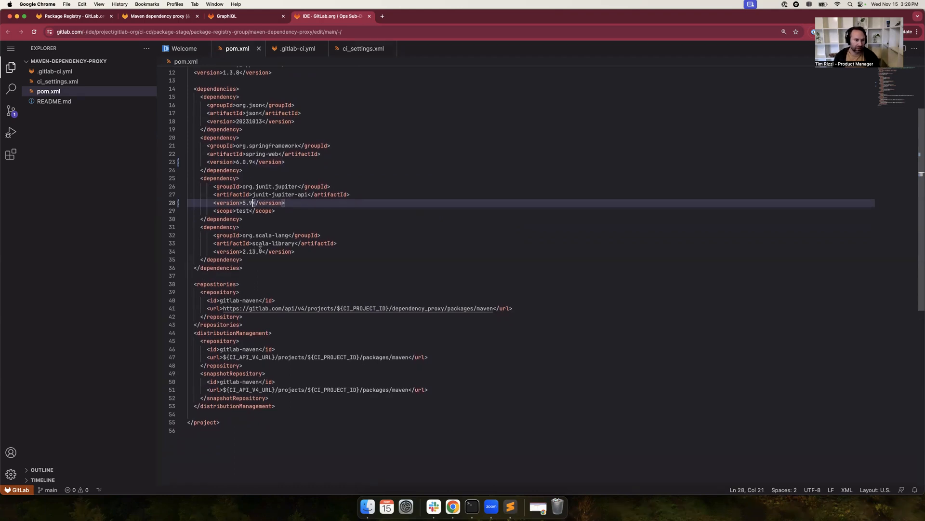
left_click(258, 251)
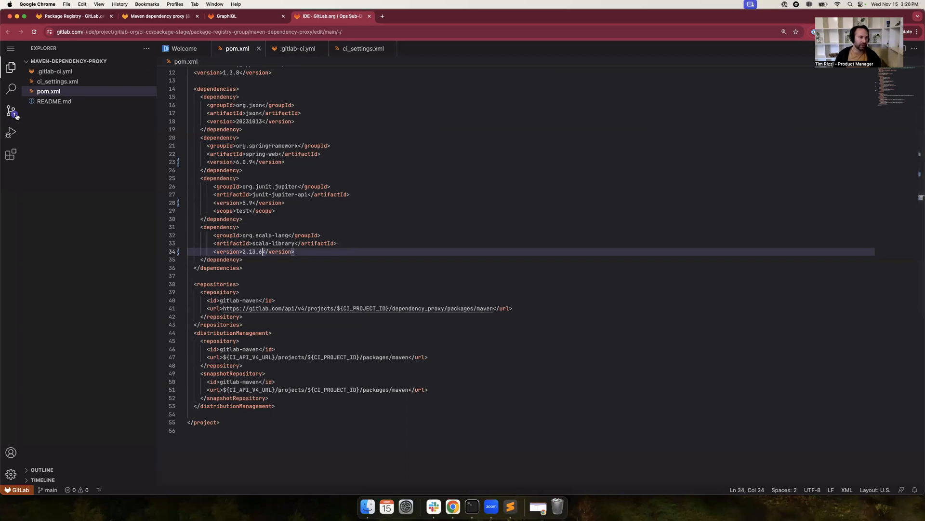
Commit the changed pom.xml to main with the message 'Bump versions down'.
left_click(12, 110)
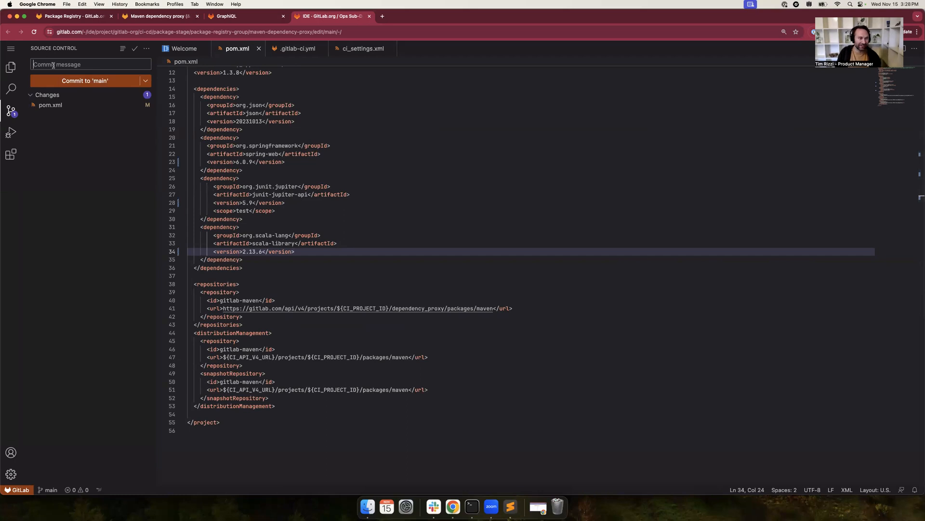
type("B")
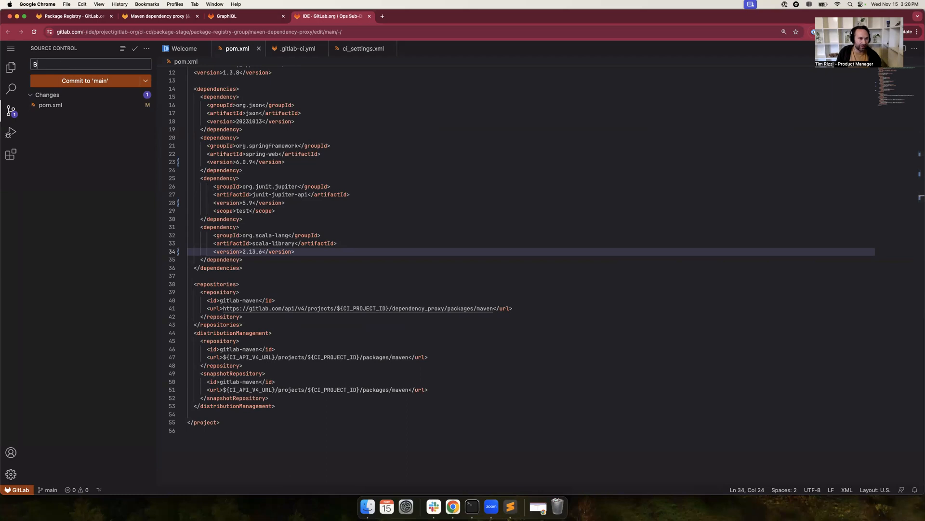
type("ump versions down")
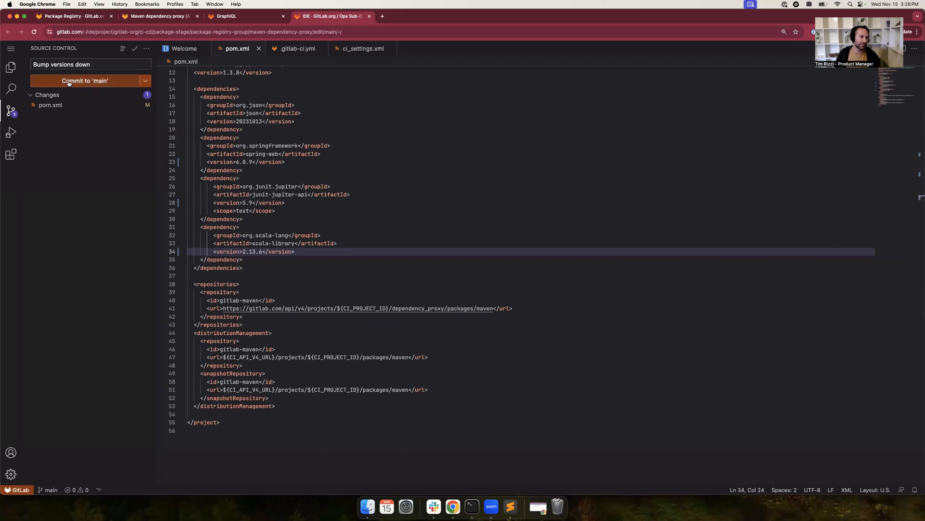
left_click(85, 81)
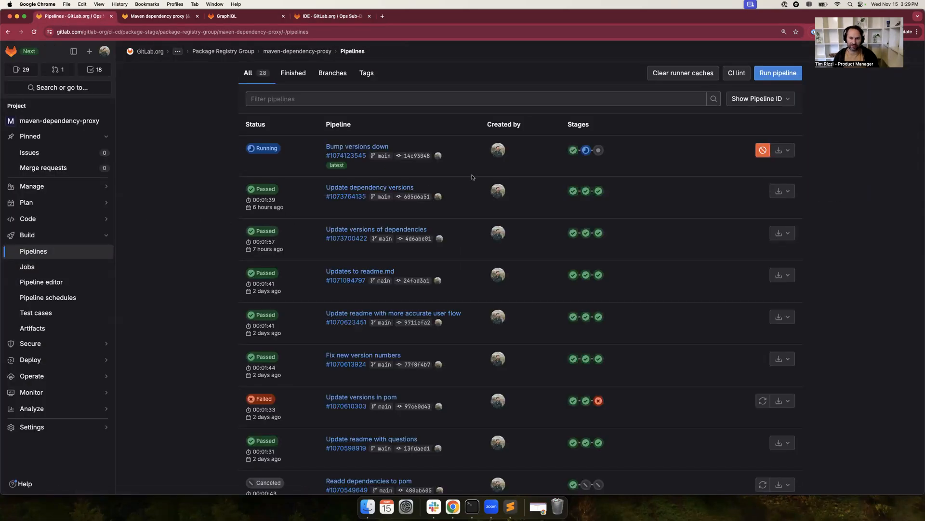
mouse_move(598, 151)
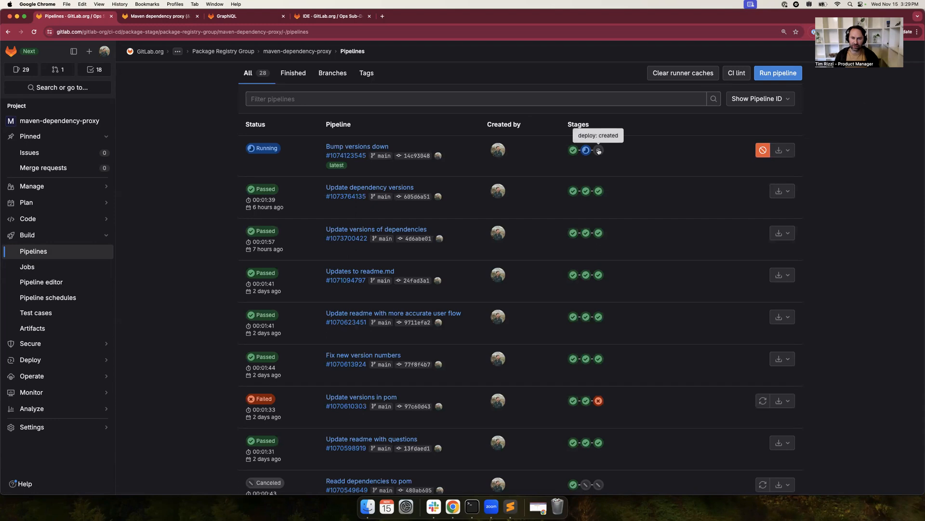
Read the failed deploy-job log, then check junit-jupiter-api versions on Maven Repository.
left_click(598, 151)
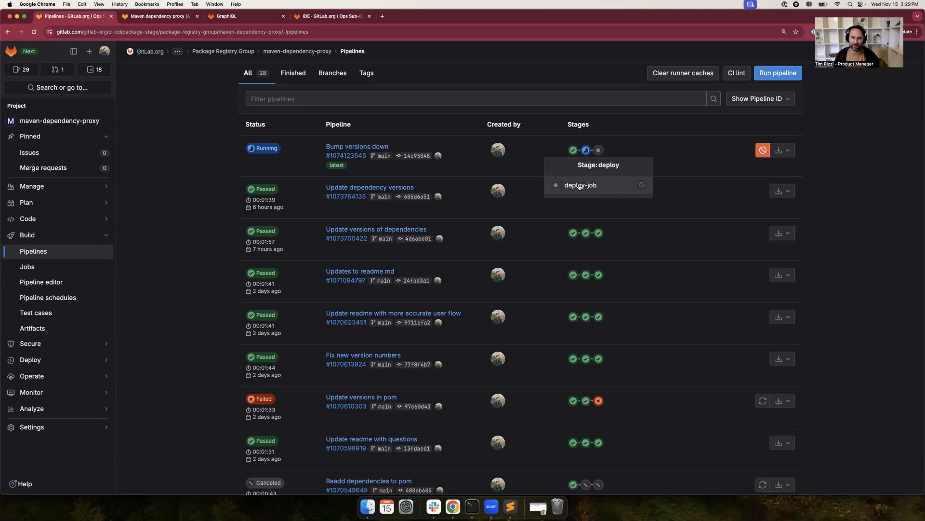
left_click(580, 185)
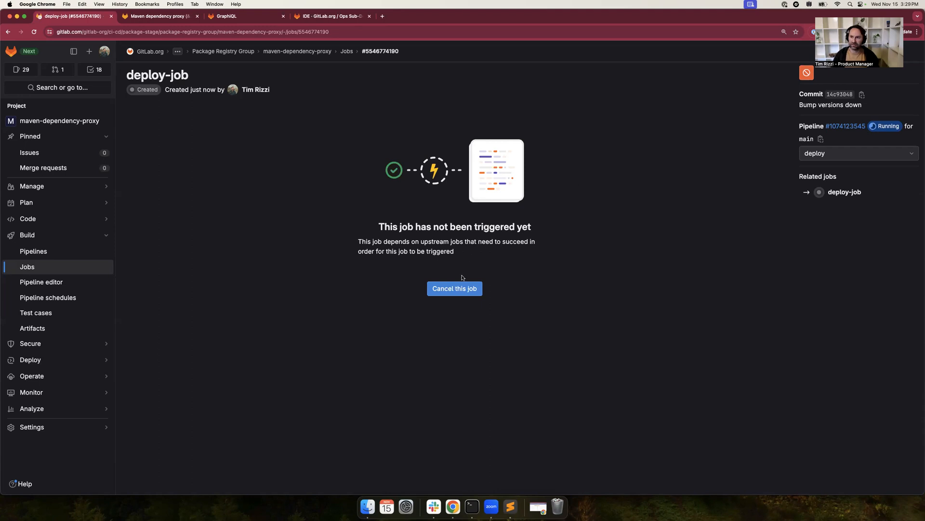
mouse_move(555, 506)
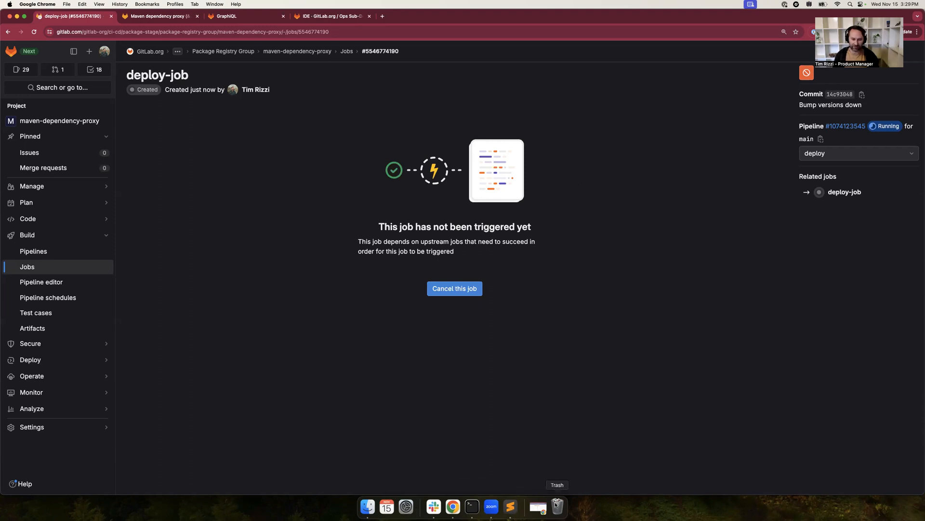
mouse_move(584, 324)
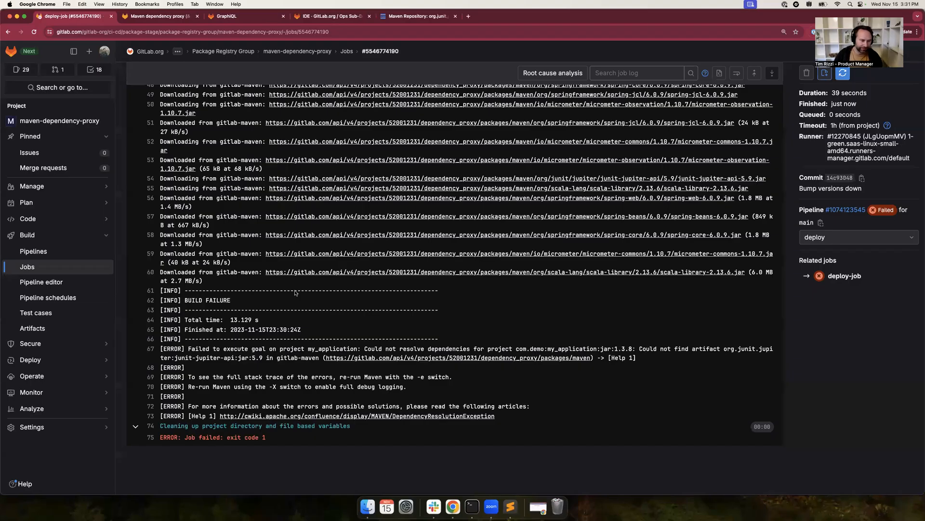
mouse_move(317, 320)
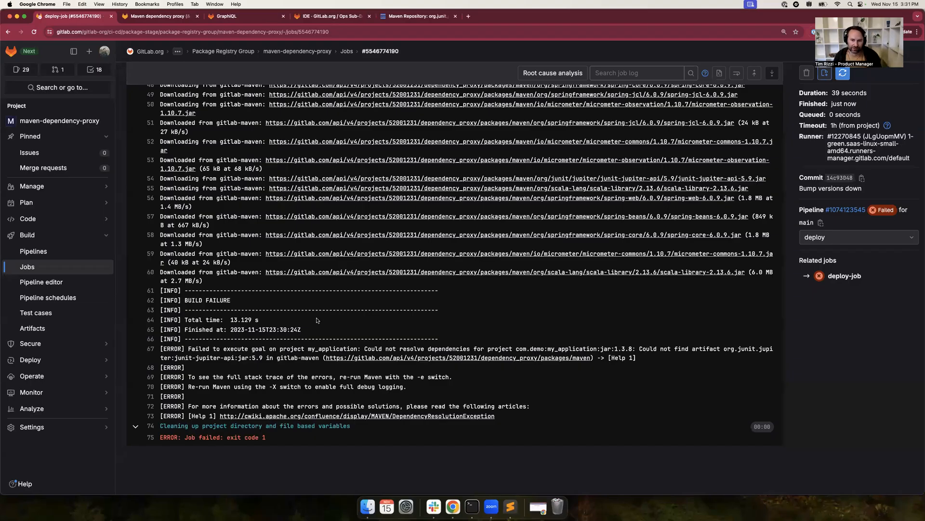
mouse_move(291, 336)
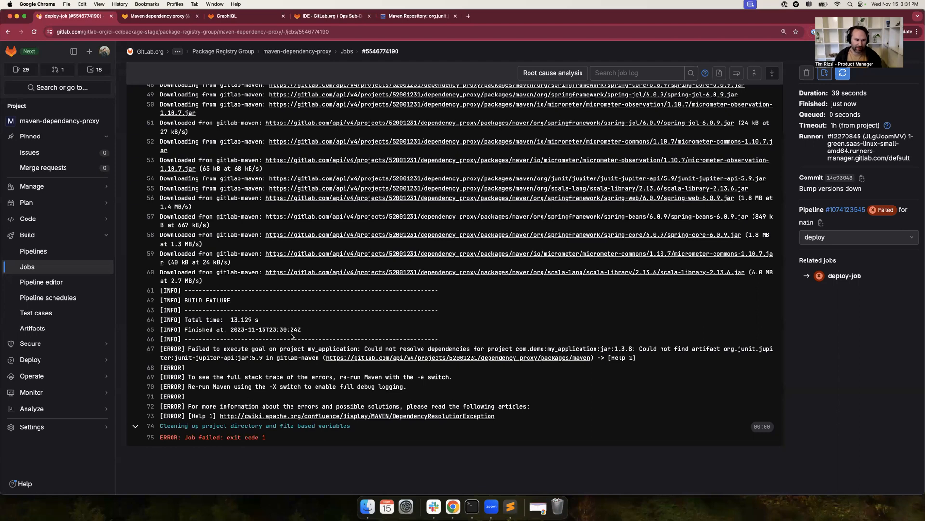
mouse_move(264, 362)
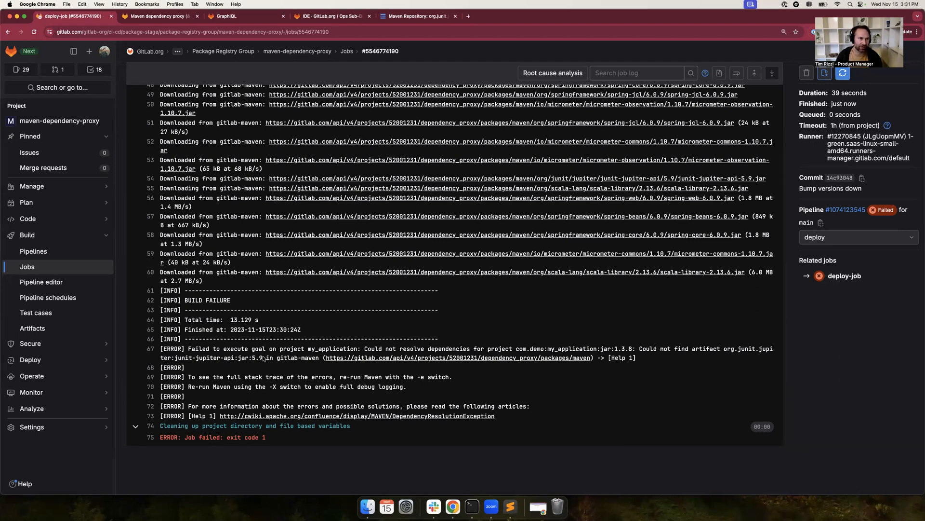
left_click(328, 16)
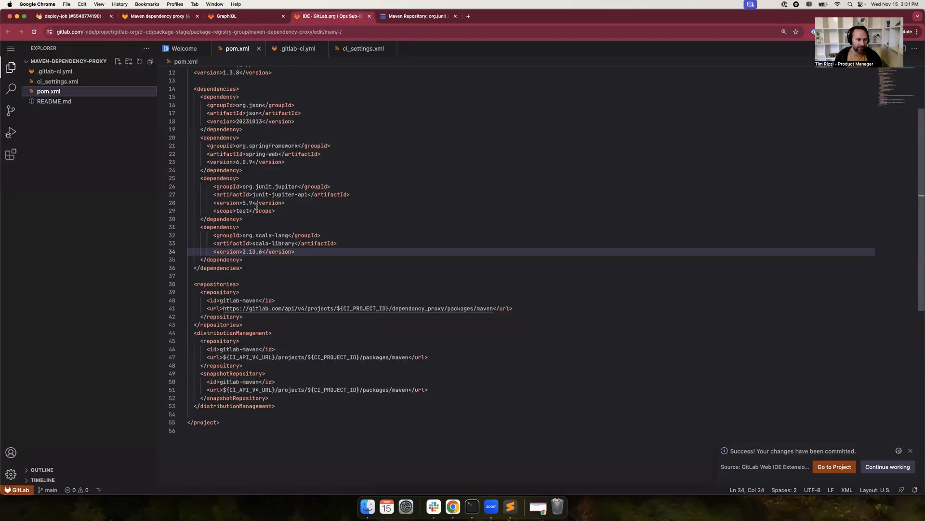
left_click(251, 202)
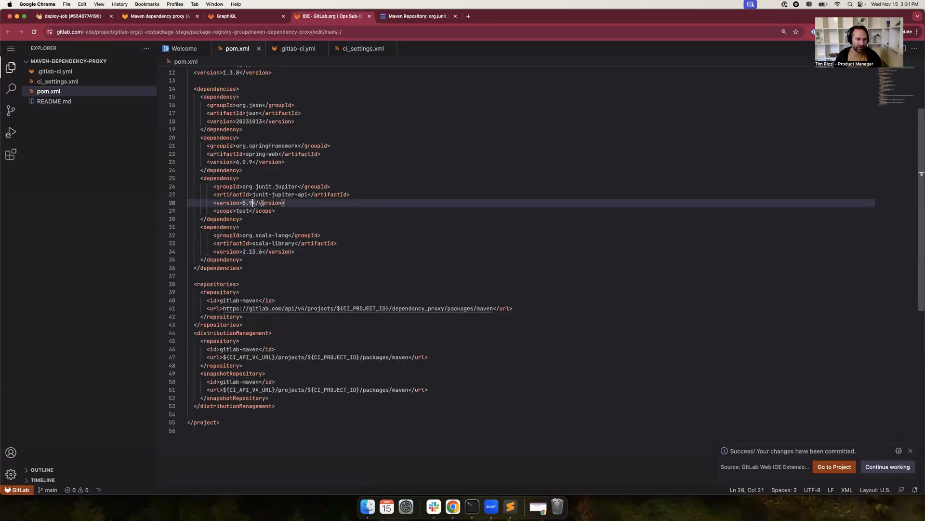
left_click(418, 16)
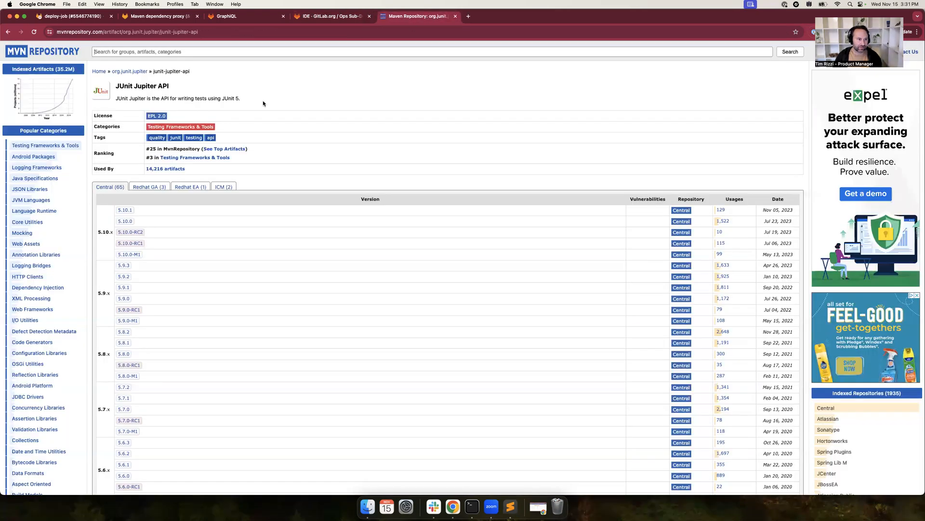
mouse_move(129, 324)
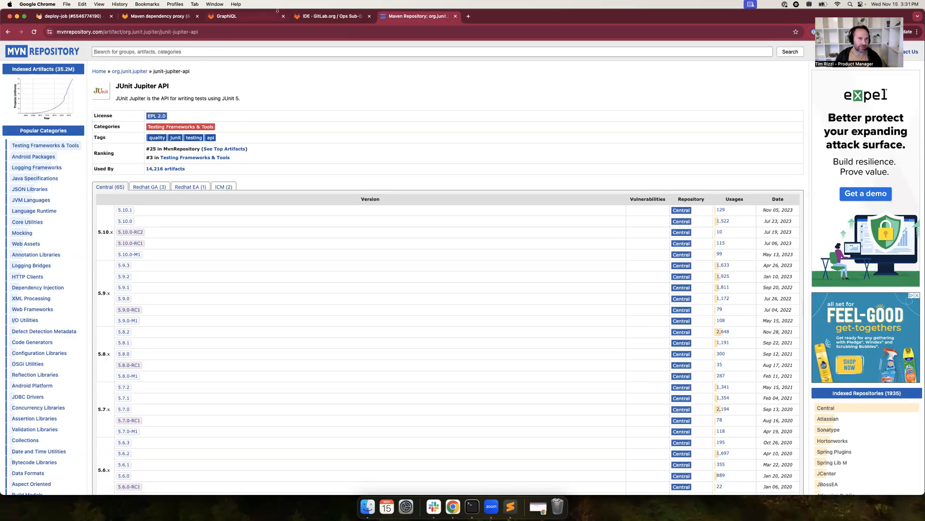
Set junit-jupiter-api to 5.8.2 in pom.xml and commit to main as 'Rollback junit version'.
left_click(331, 16)
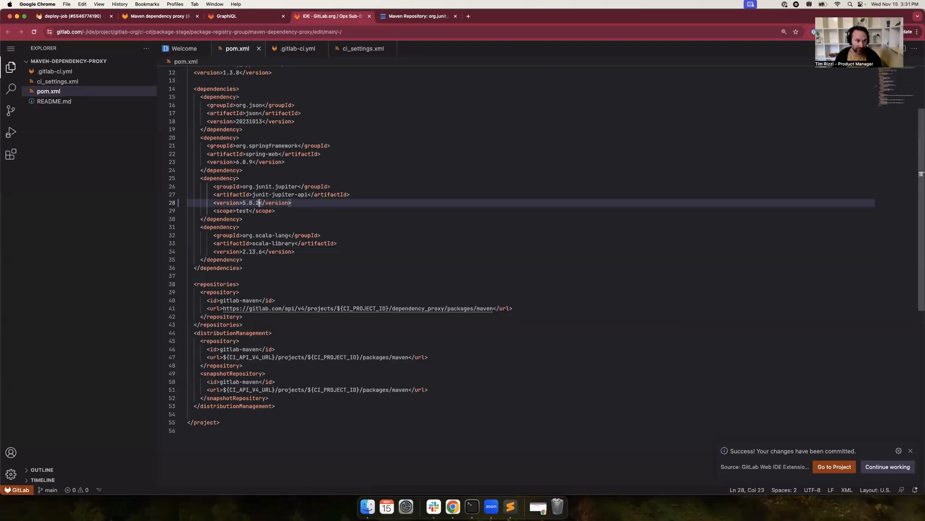
left_click(10, 111)
type("D")
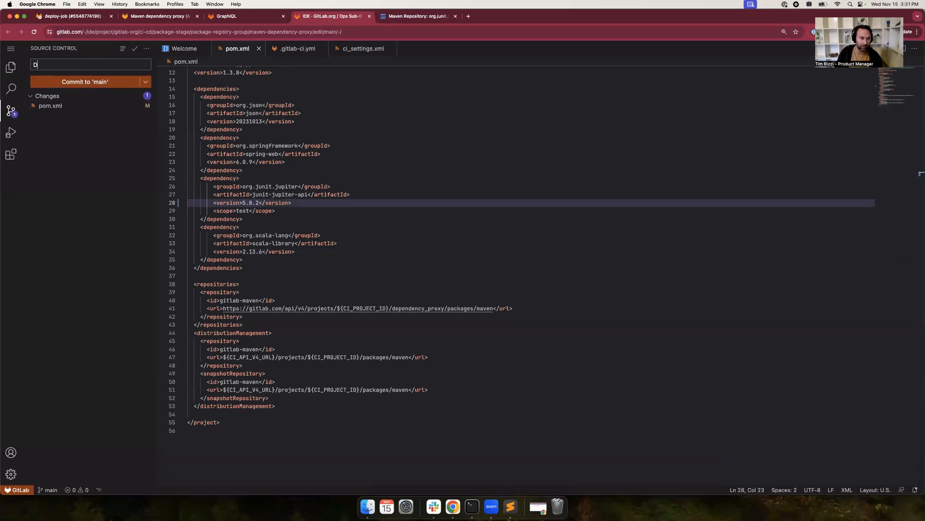
type("Rollback junit v")
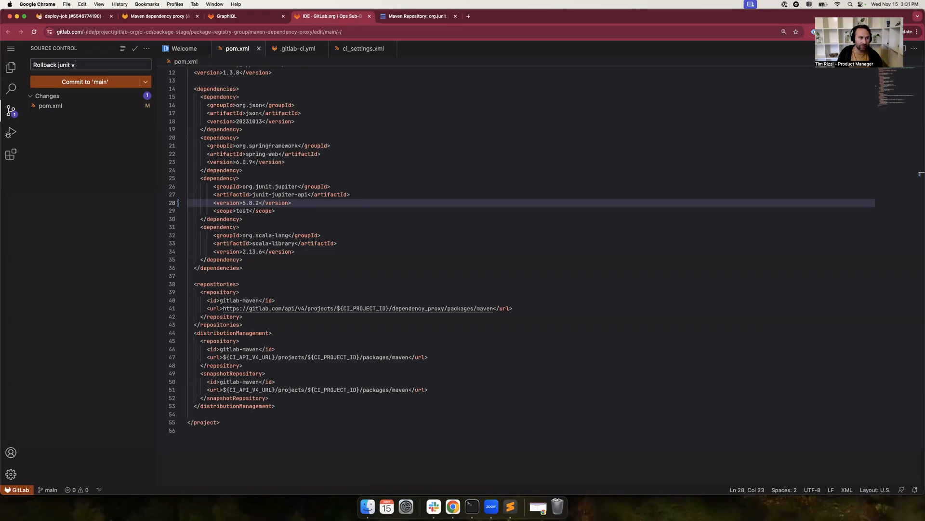
type("ersion")
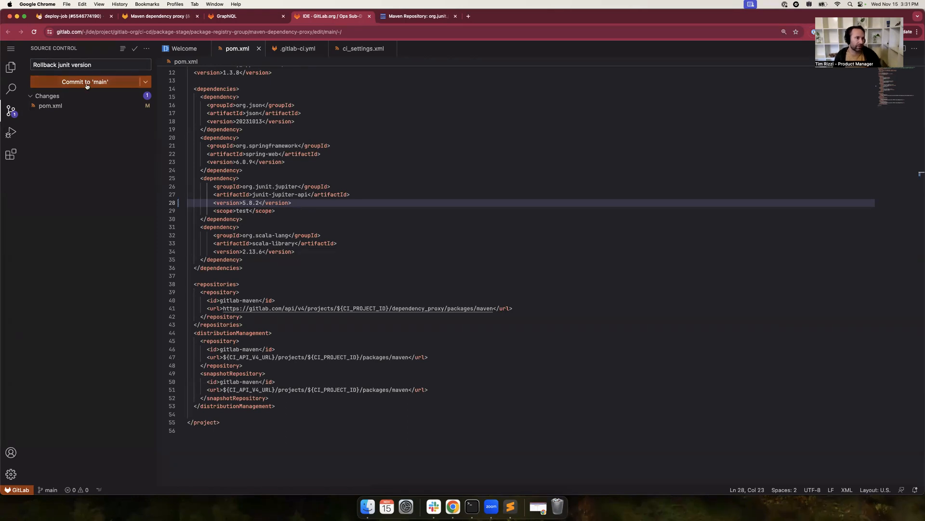
left_click(84, 81)
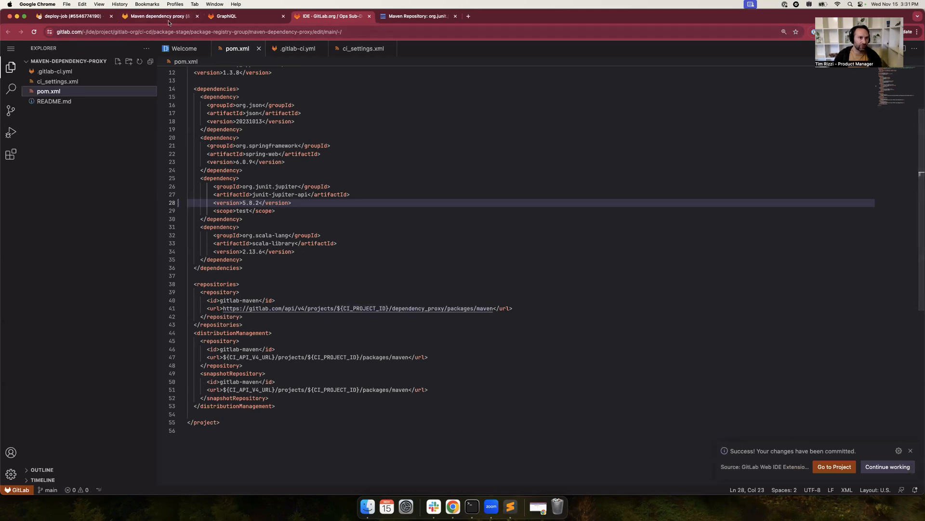
Scroll the new deploy-job log showing junit-jupiter-api 5.8.2 fetched via the proxy and BUILD SUCCESS.
left_click(71, 16)
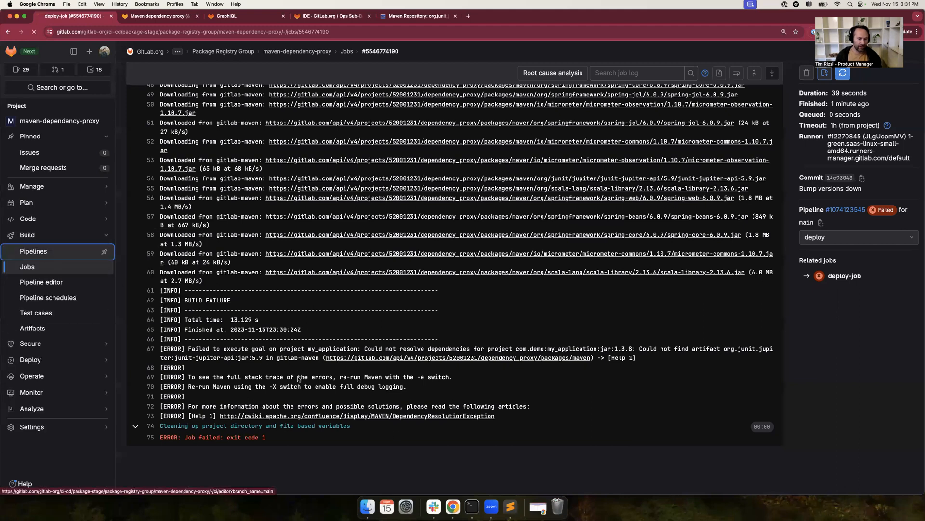
left_click(33, 251)
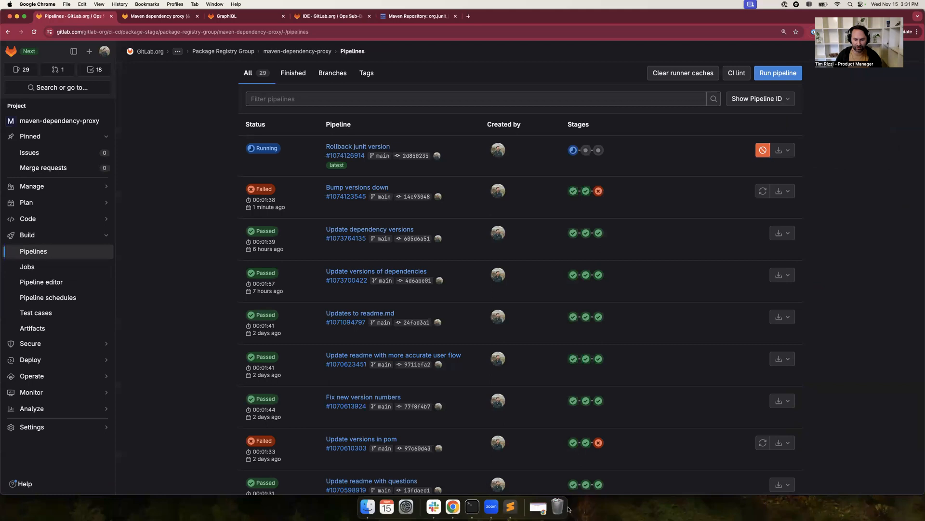
mouse_move(589, 327)
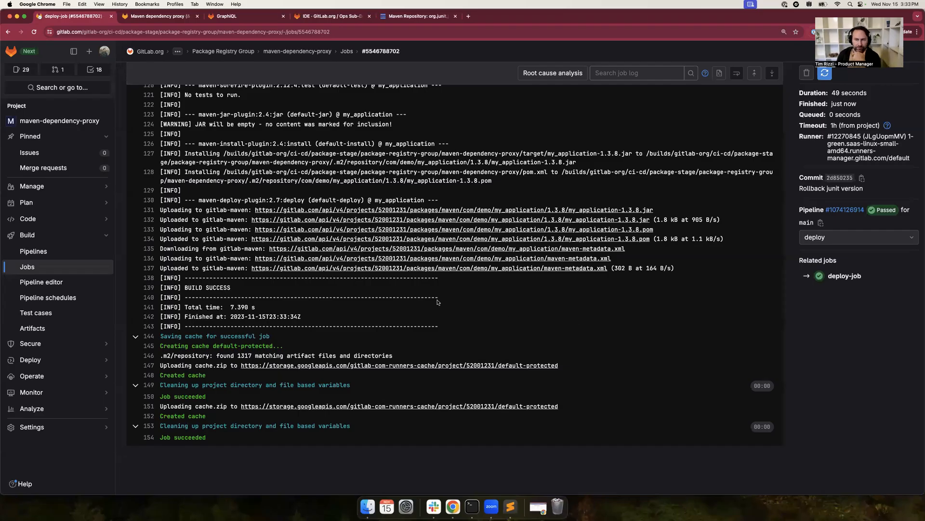
mouse_move(411, 283)
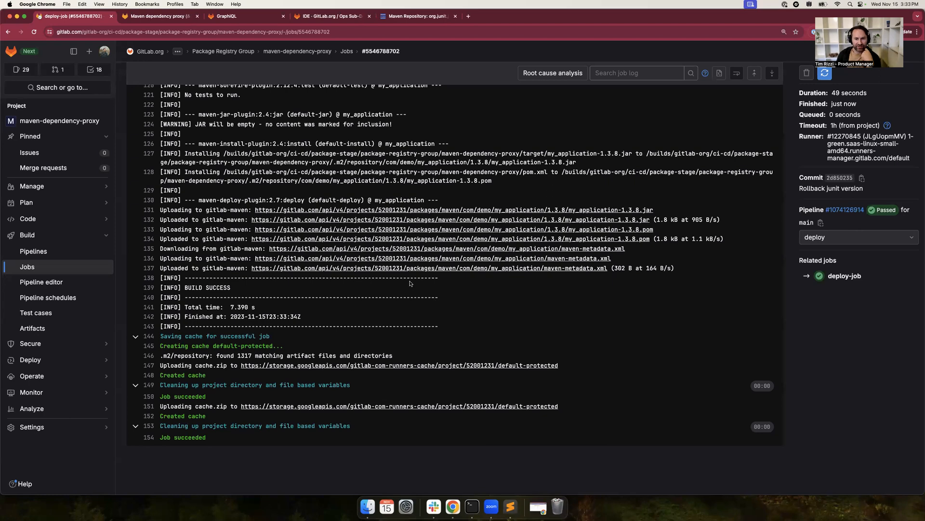
scroll("up", 3)
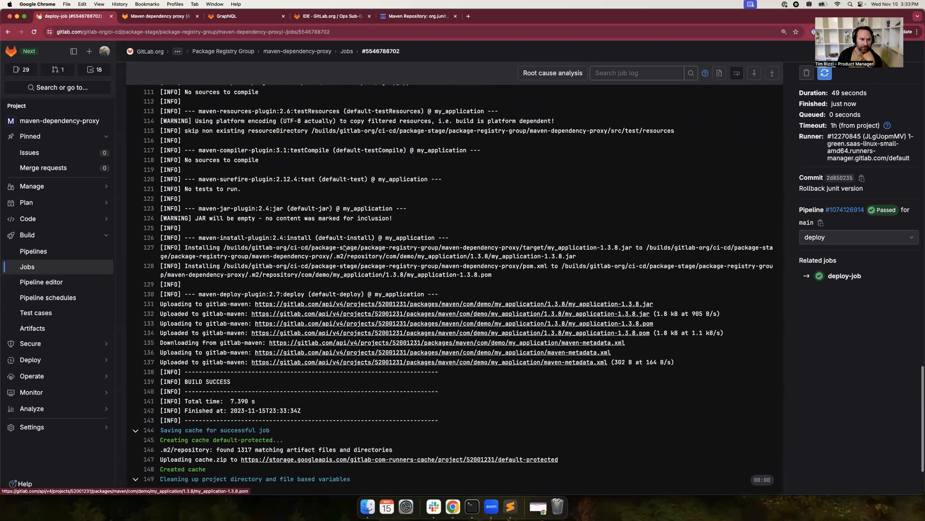
scroll("up", 3)
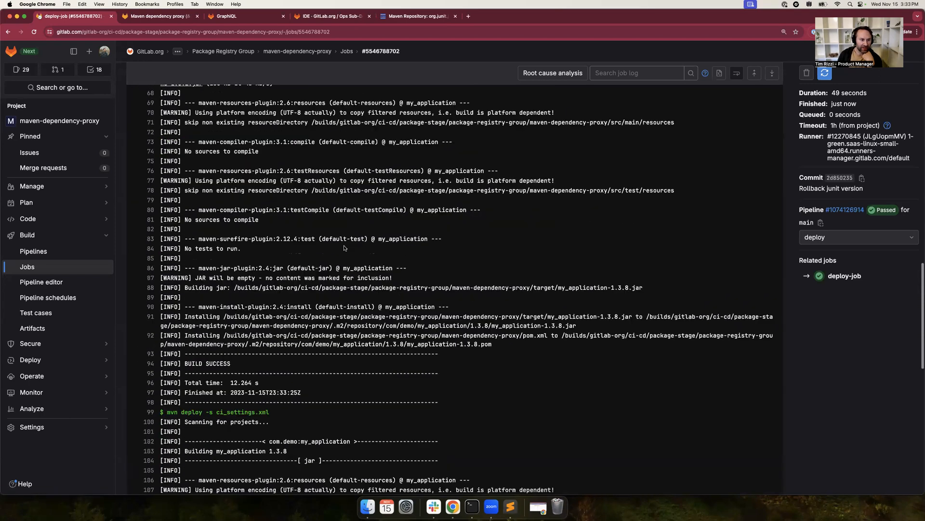
scroll("up", 3)
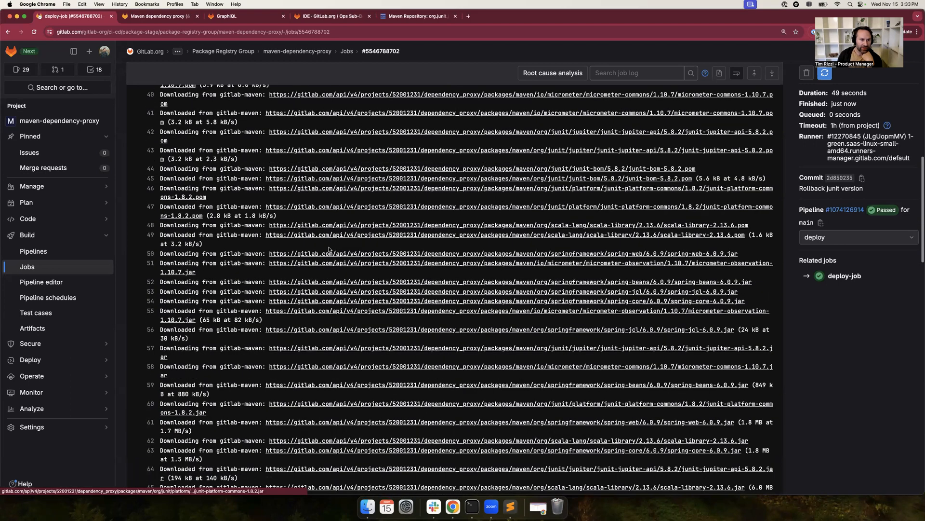
scroll("up", 3)
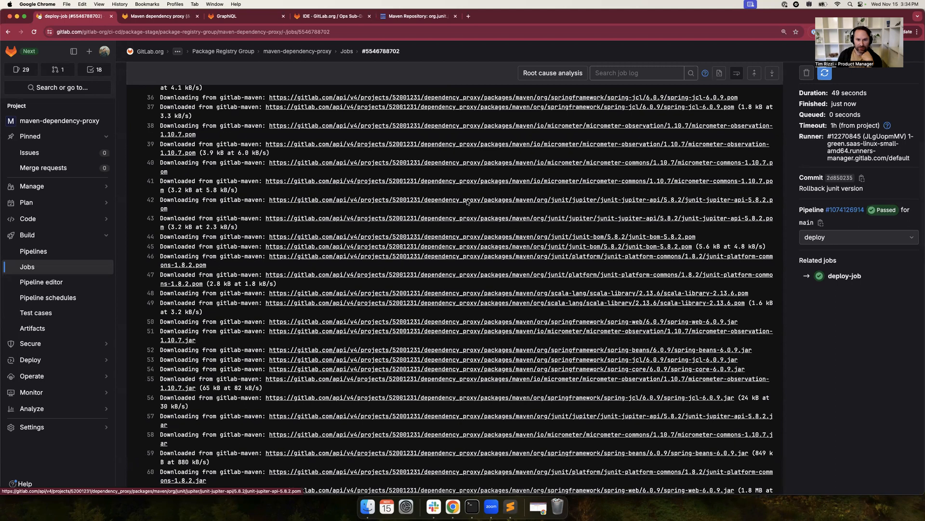
mouse_move(262, 233)
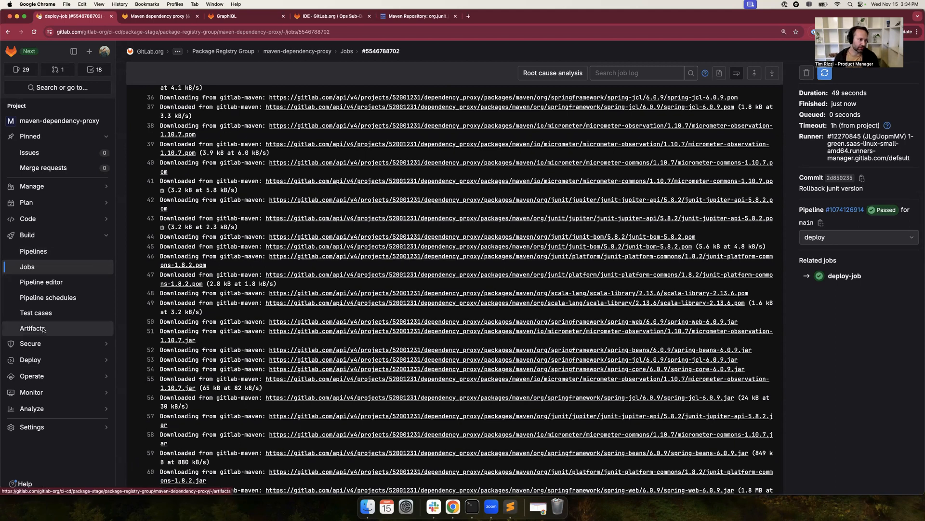
View junit-platform-commons 1.8.2's details, published by the rollback pipeline.
left_click(30, 360)
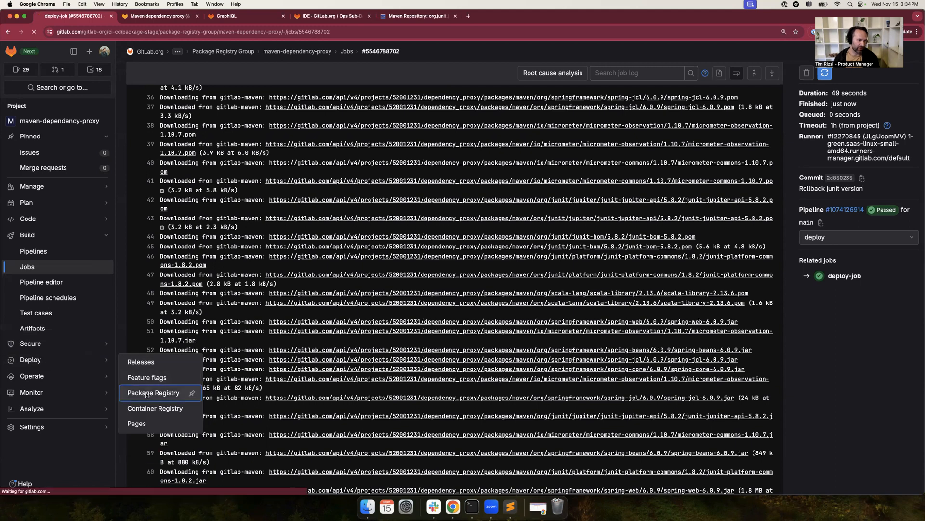
left_click(154, 393)
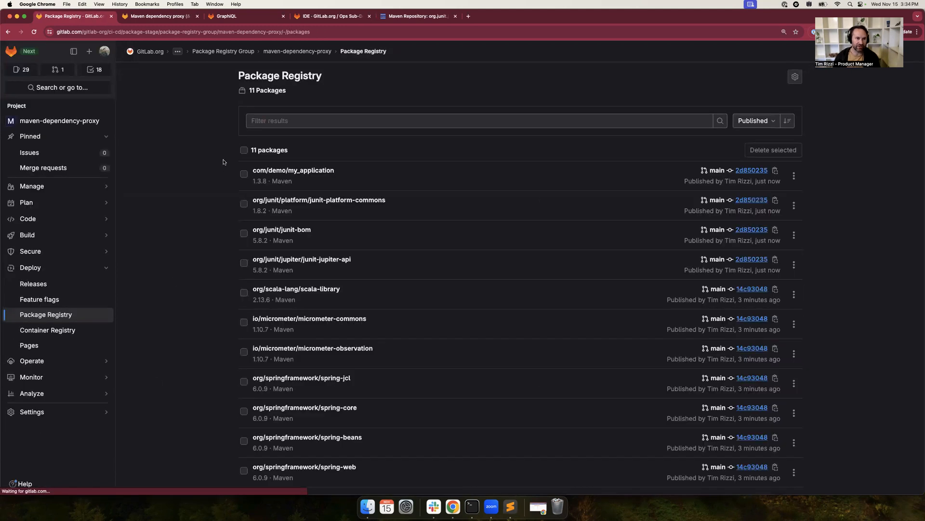
mouse_move(319, 200)
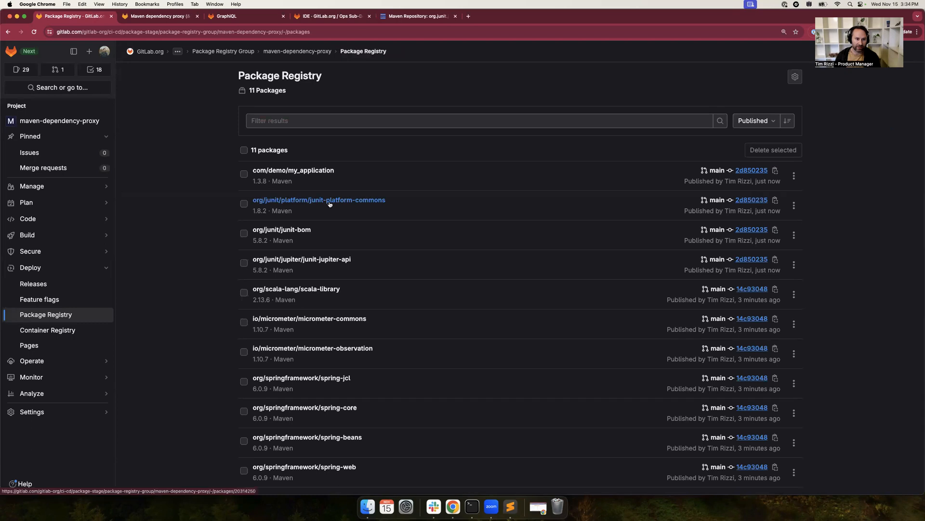
mouse_move(494, 203)
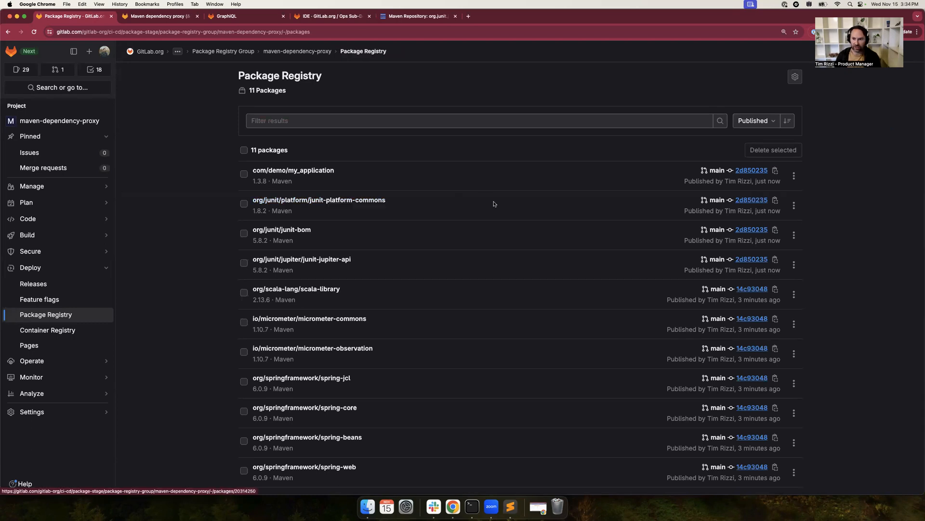
mouse_move(703, 201)
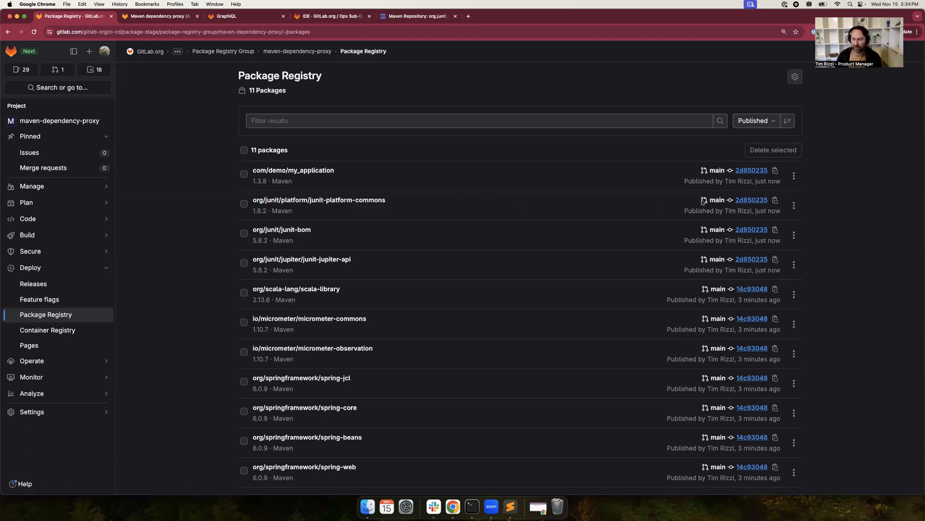
mouse_move(751, 199)
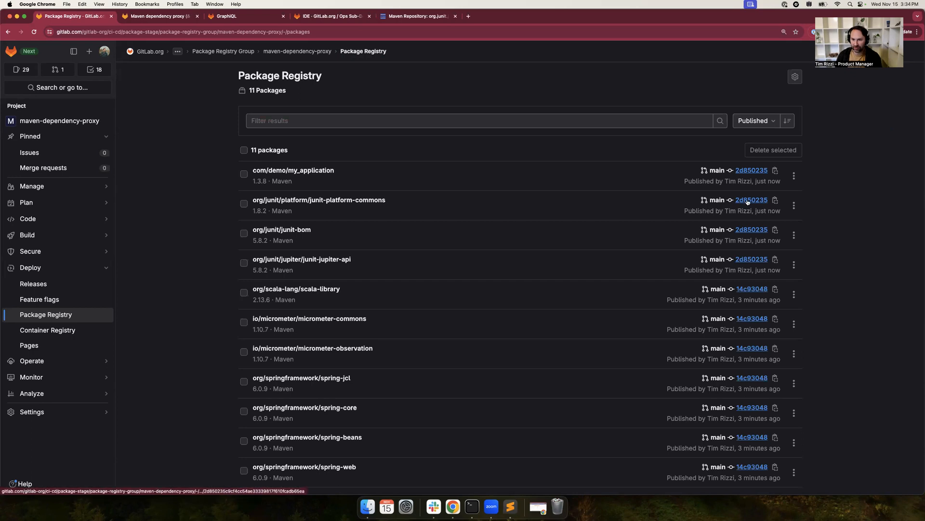
left_click(319, 199)
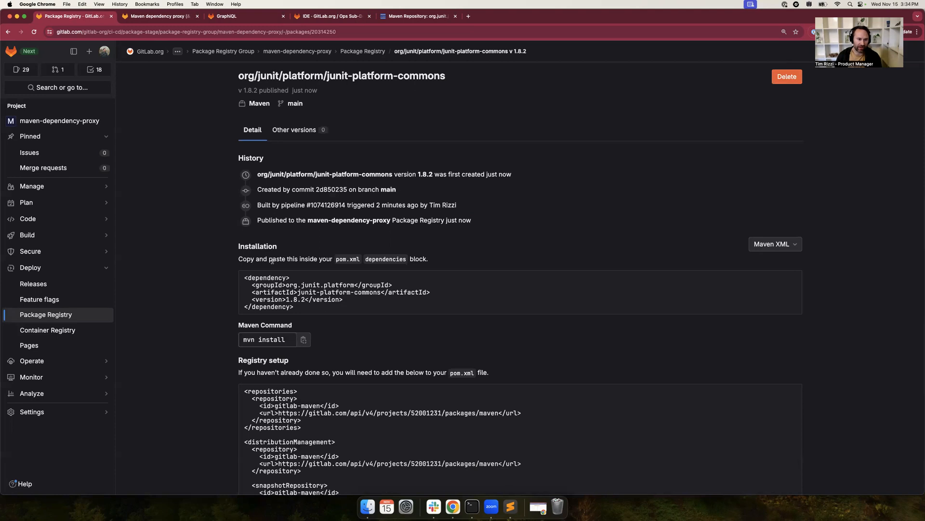
scroll("down", 3)
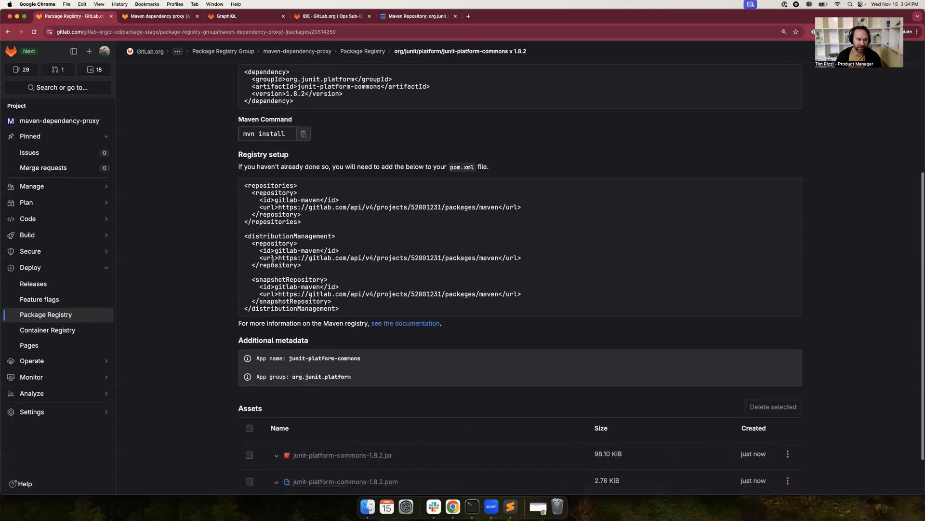
scroll("down", 3)
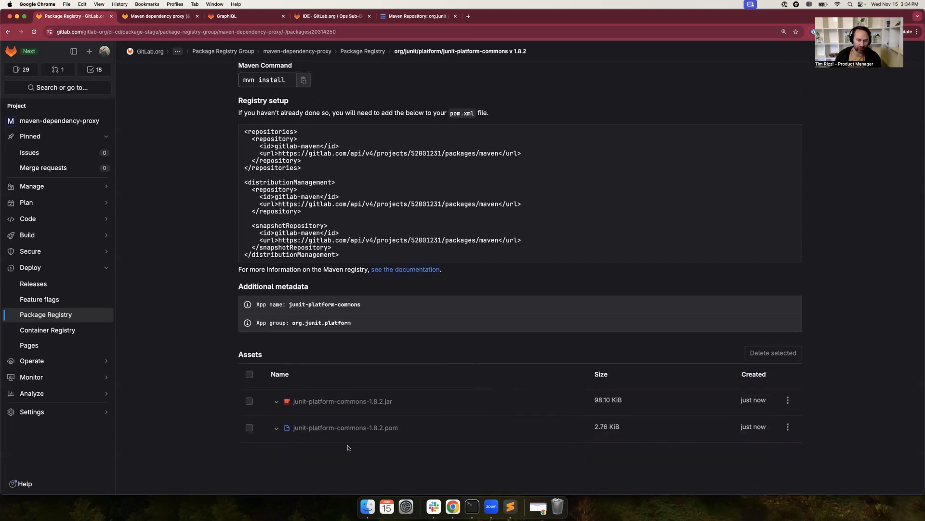
scroll("up", 3)
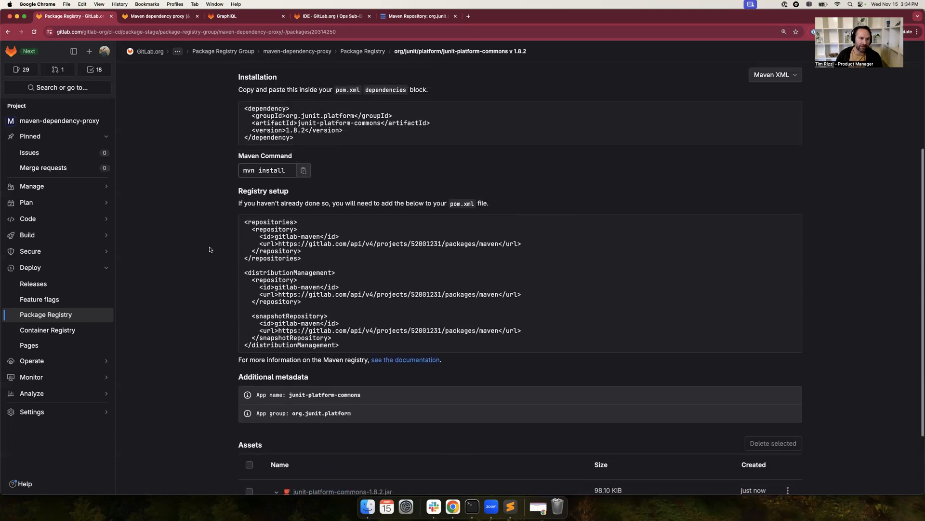
scroll("up", 3)
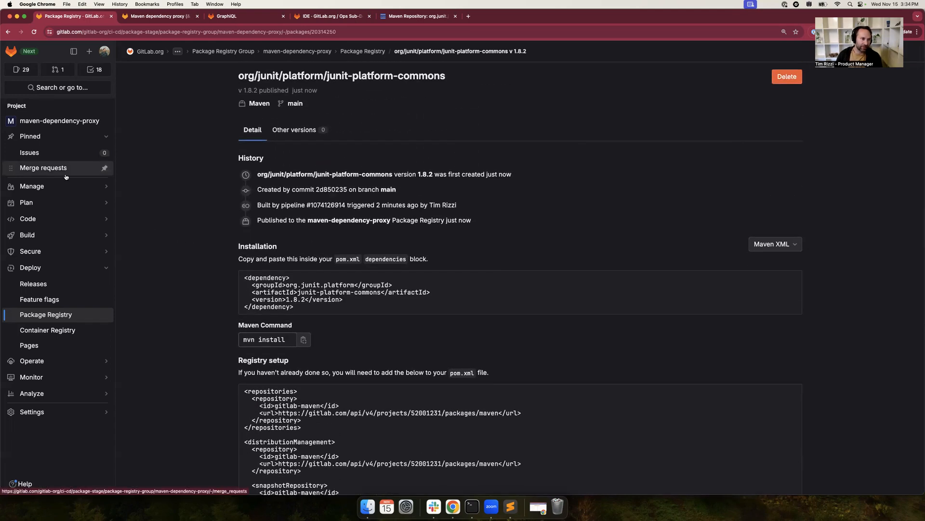
View the latest pipeline's deploy-job log ending in Job succeeded with my_application 1.3.8 uploaded.
left_click(27, 219)
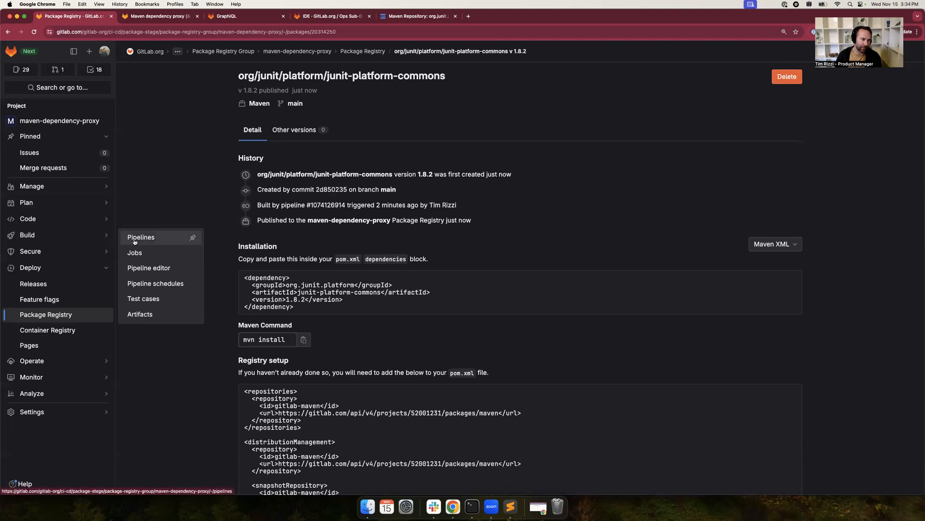
left_click(141, 237)
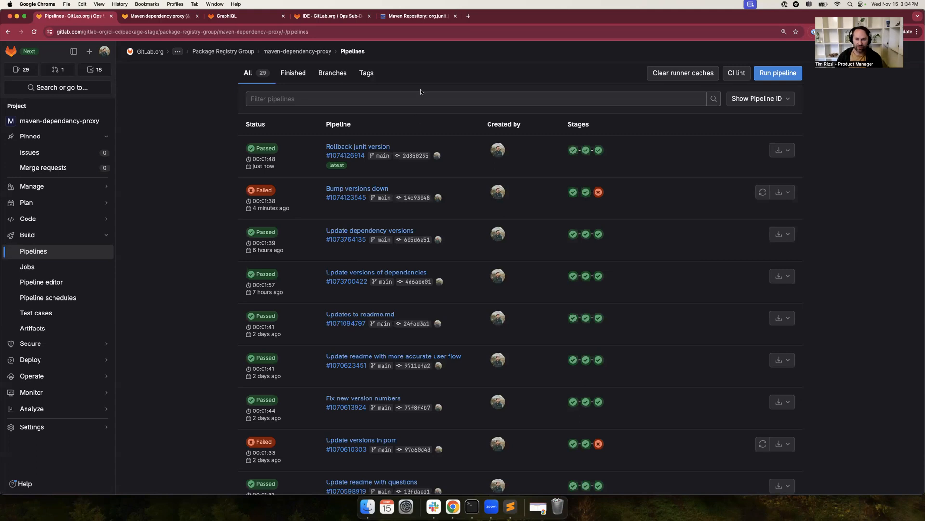
mouse_move(599, 151)
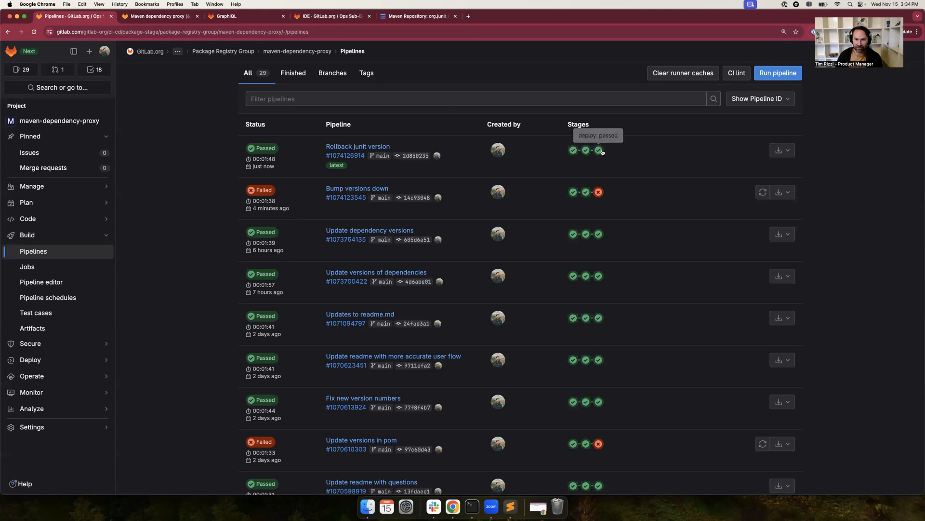
left_click(598, 151)
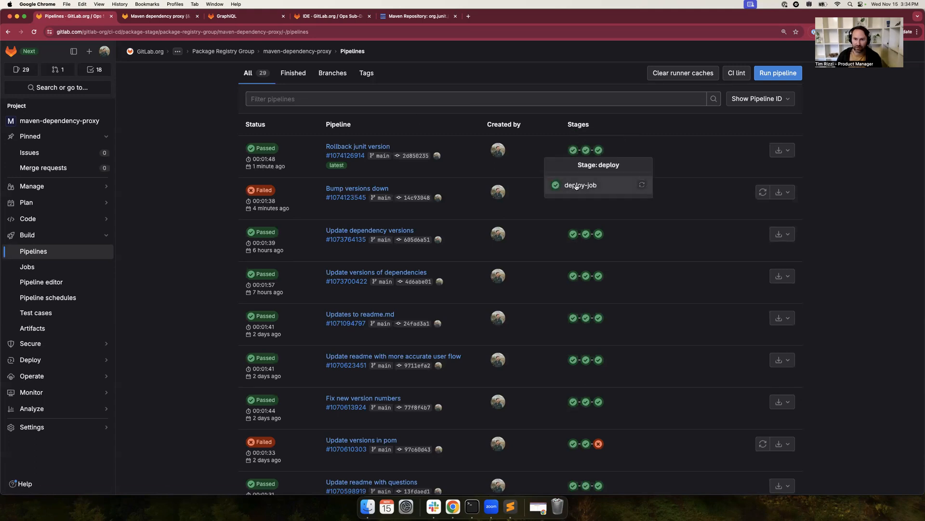
left_click(580, 185)
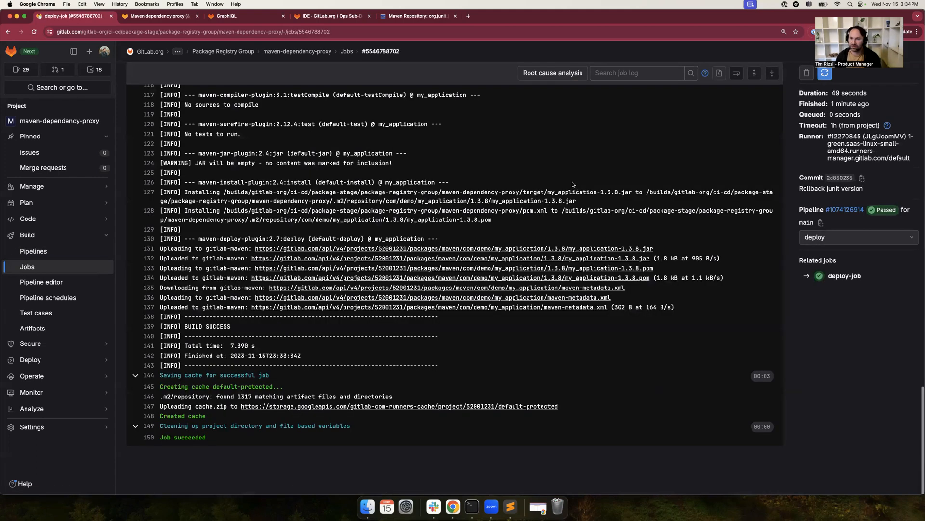
mouse_move(706, 15)
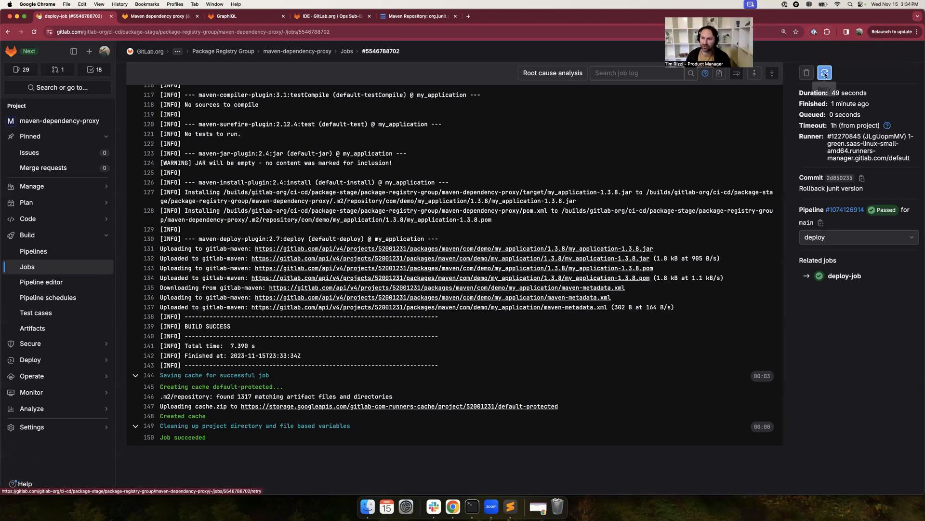
mouse_move(824, 72)
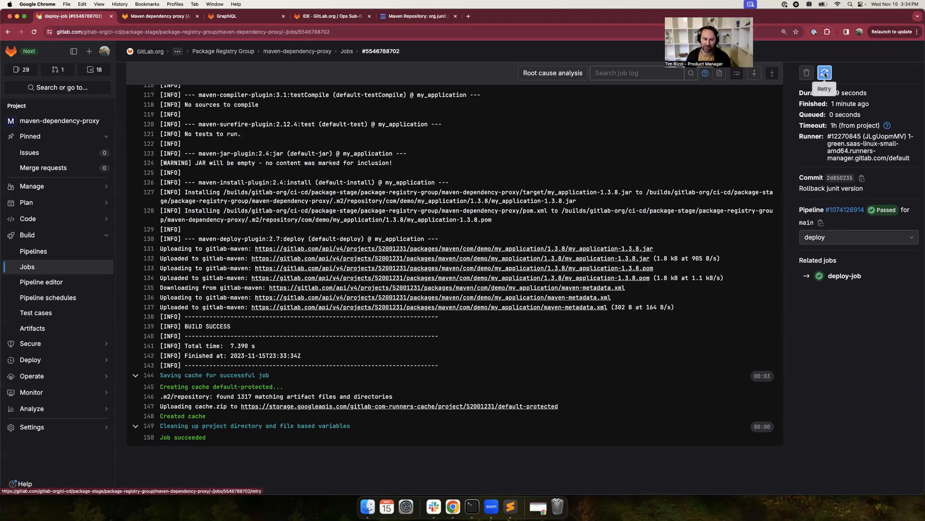
Retry the deploy job and watch it succeed again in 40 seconds.
left_click(824, 73)
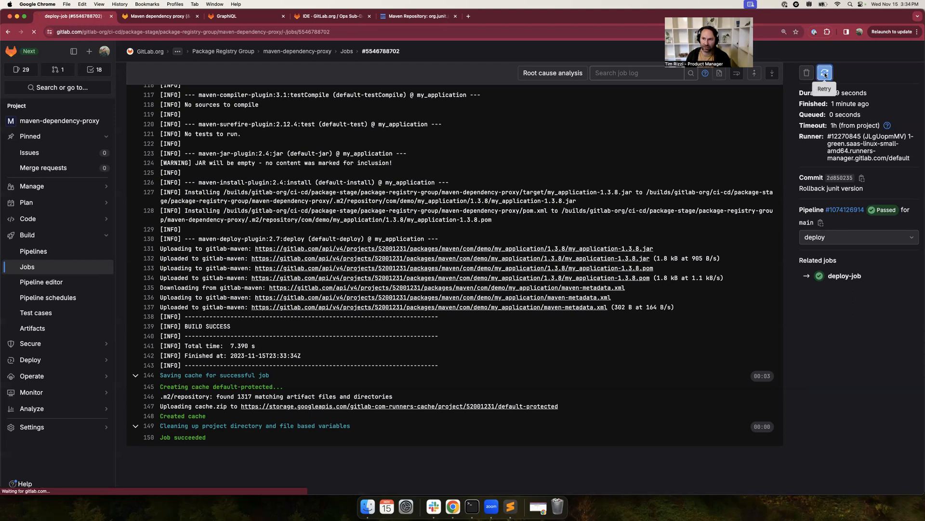
left_click(825, 72)
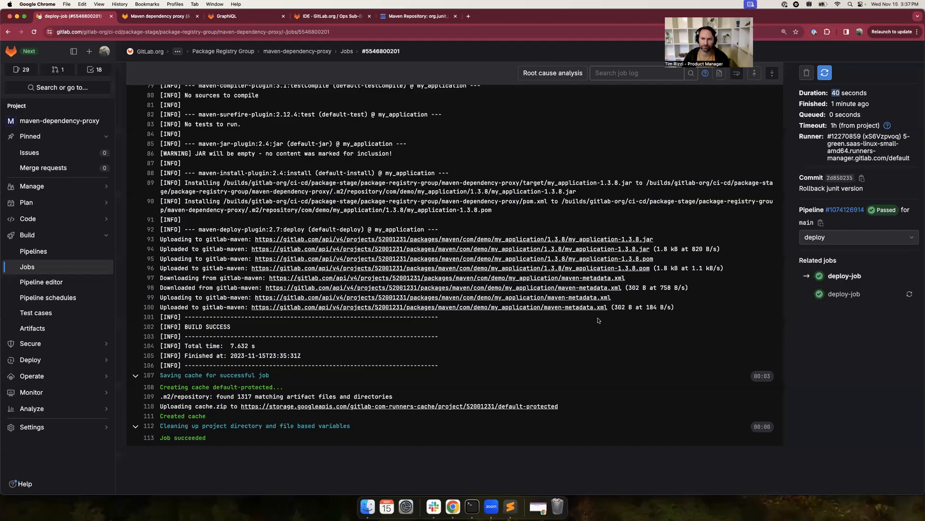
mouse_move(555, 328)
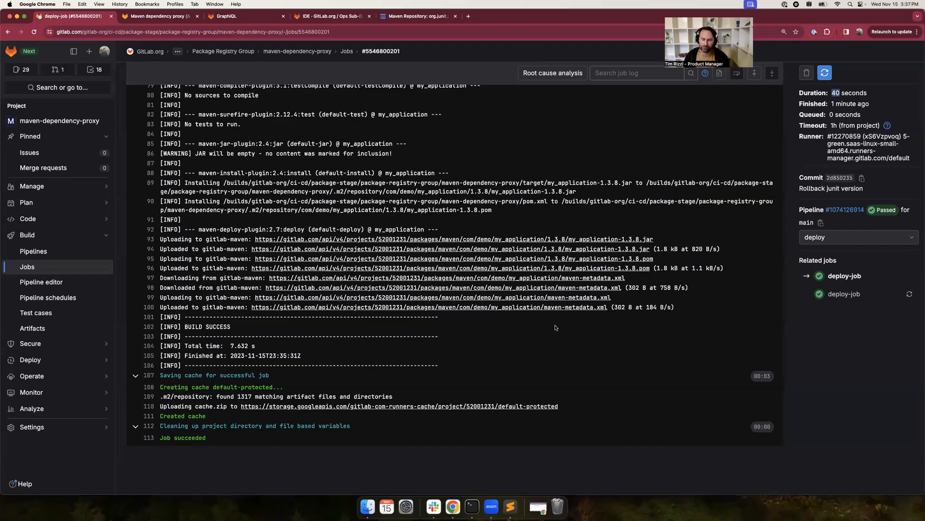
mouse_move(745, 125)
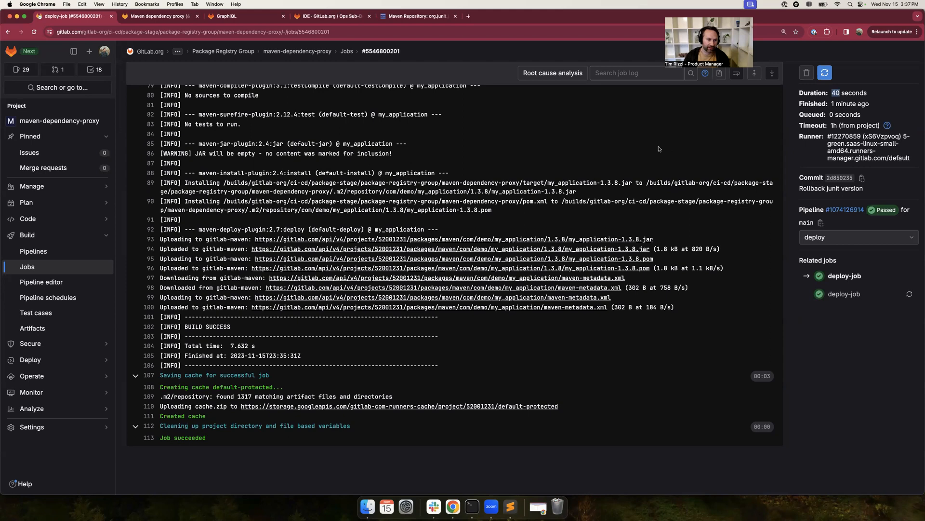
mouse_move(403, 359)
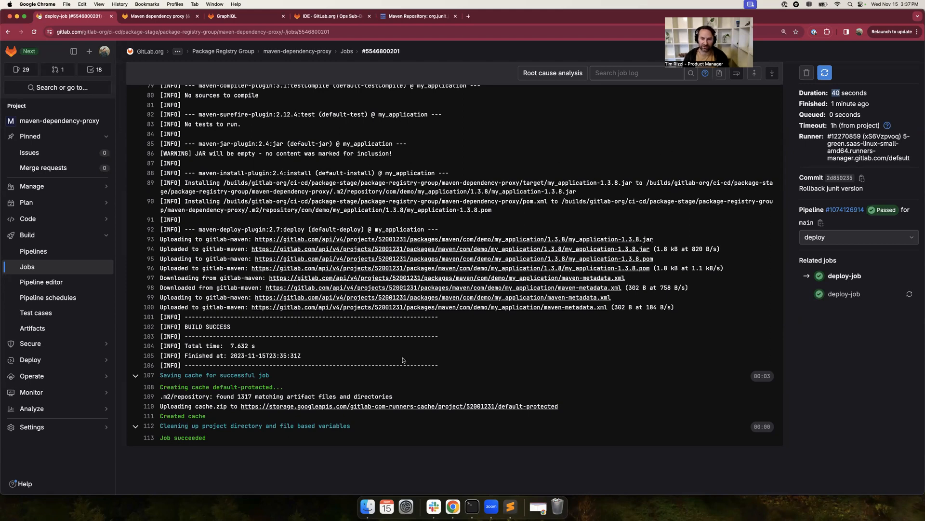
mouse_move(387, 370)
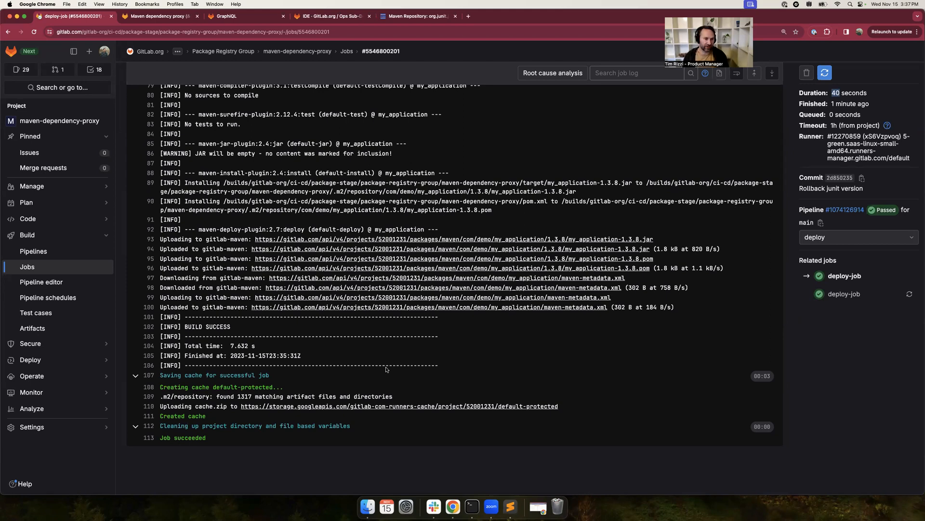
mouse_move(30, 136)
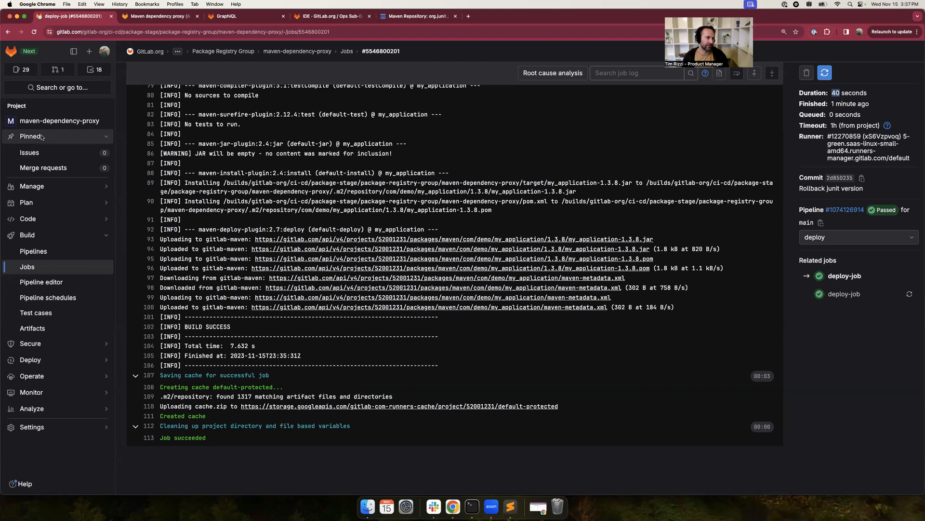
Return to the maven-dependency-proxy project overview via the sidebar.
left_click(59, 121)
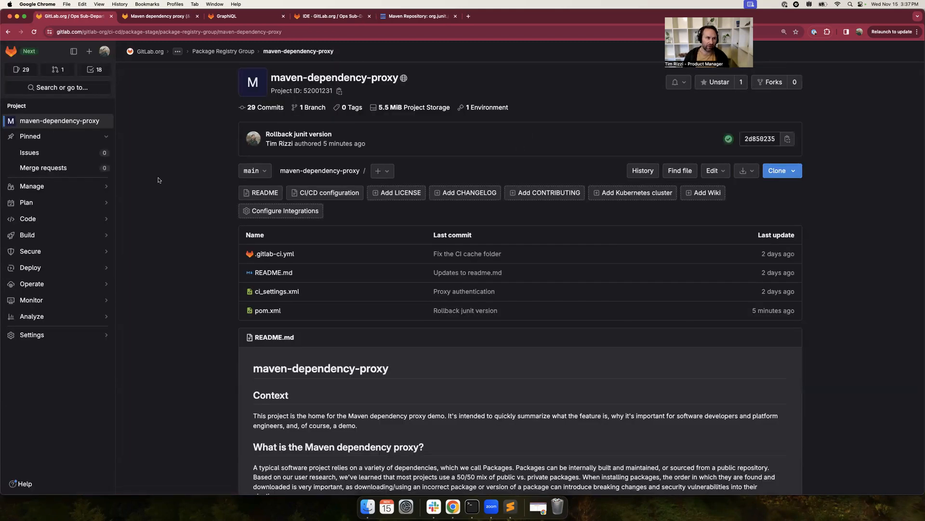
mouse_move(317, 425)
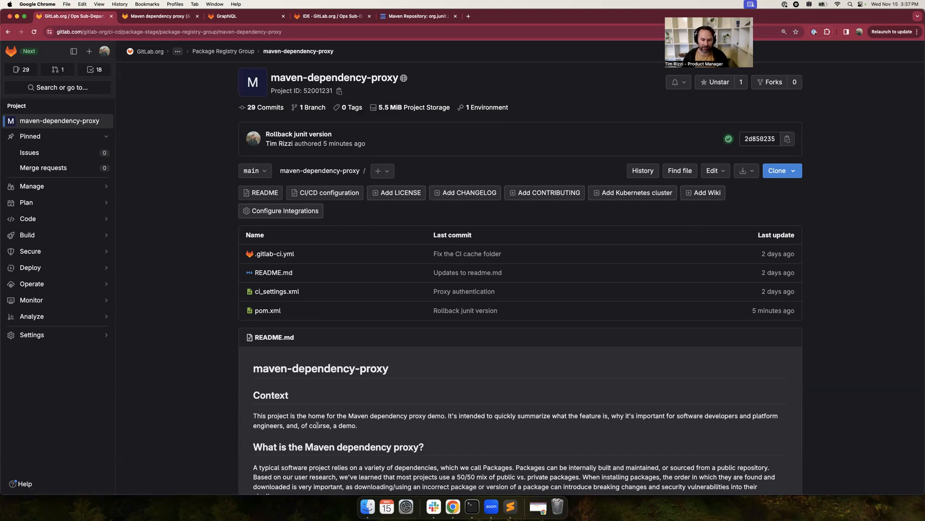
mouse_move(577, 500)
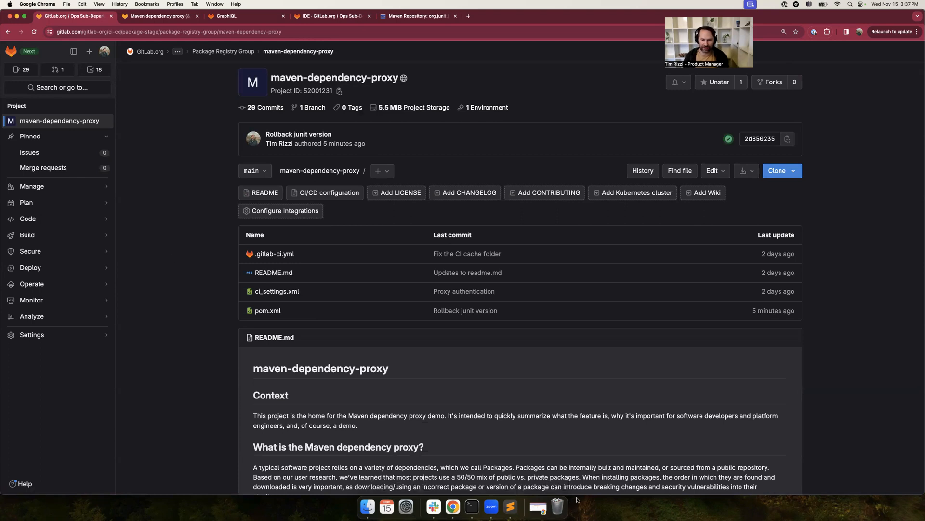